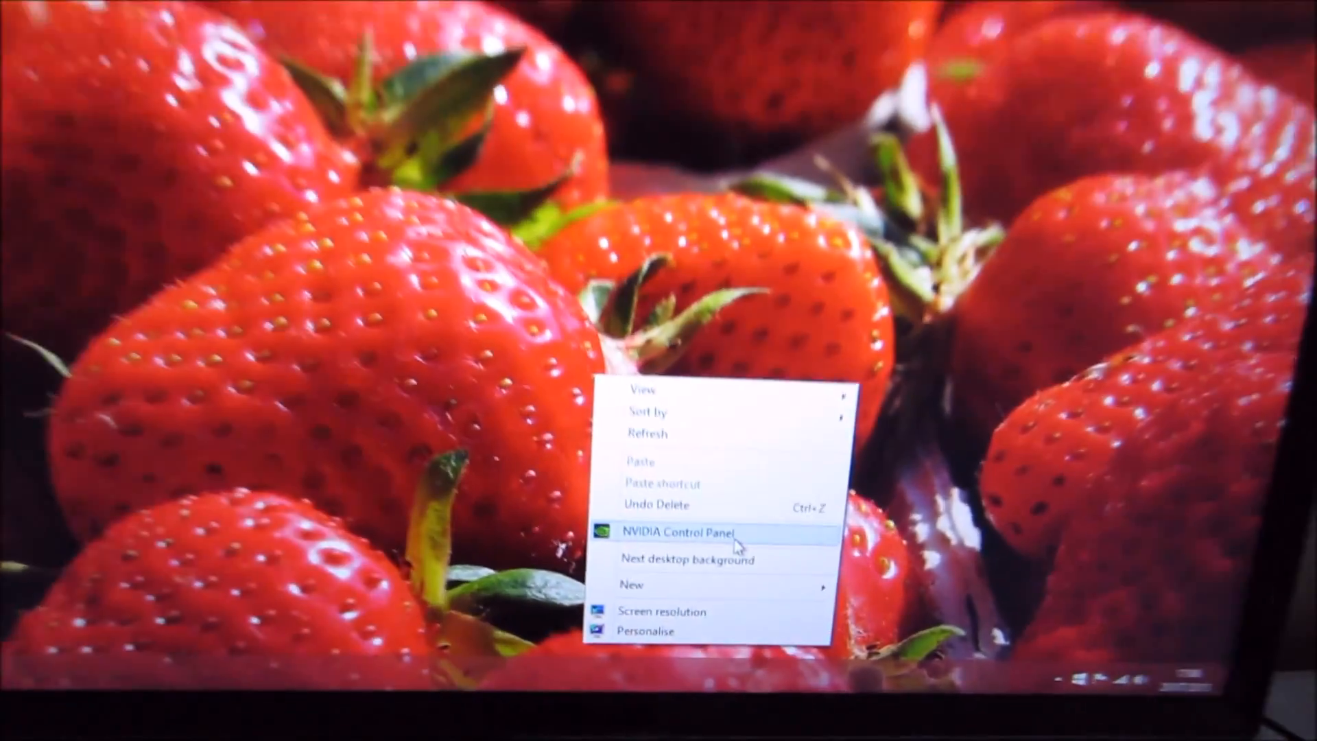
Step: Open NVIDIA Control Panel's Change Resolution page, keeping native 1920 × 1080 at 60Hz
click(678, 532)
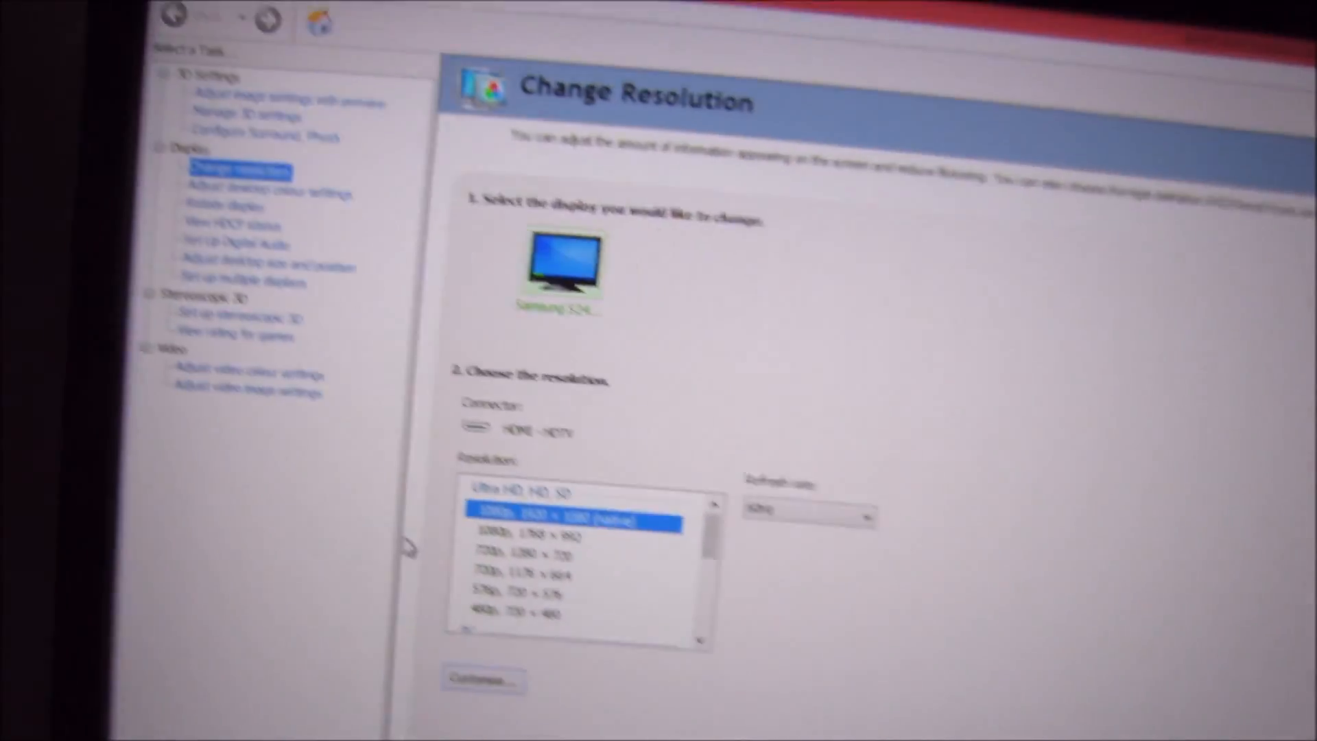
scroll(down, 3)
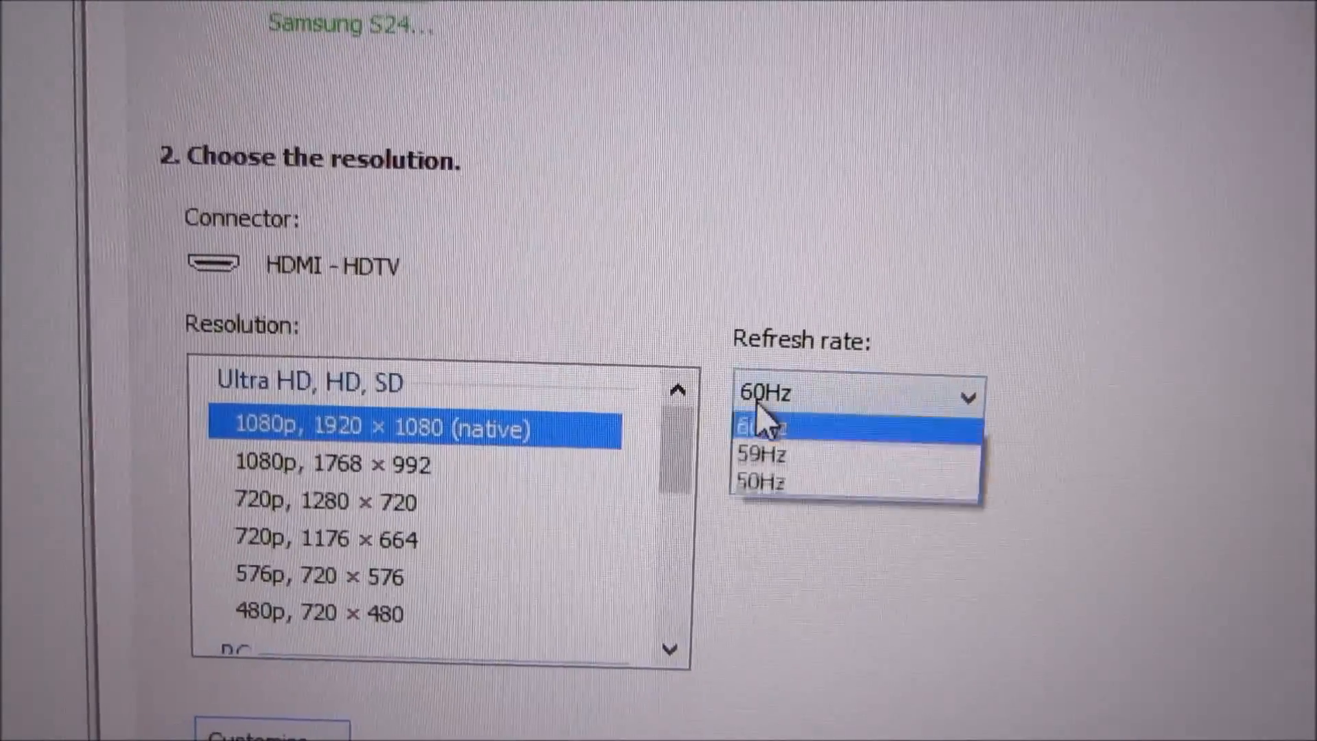
click(760, 426)
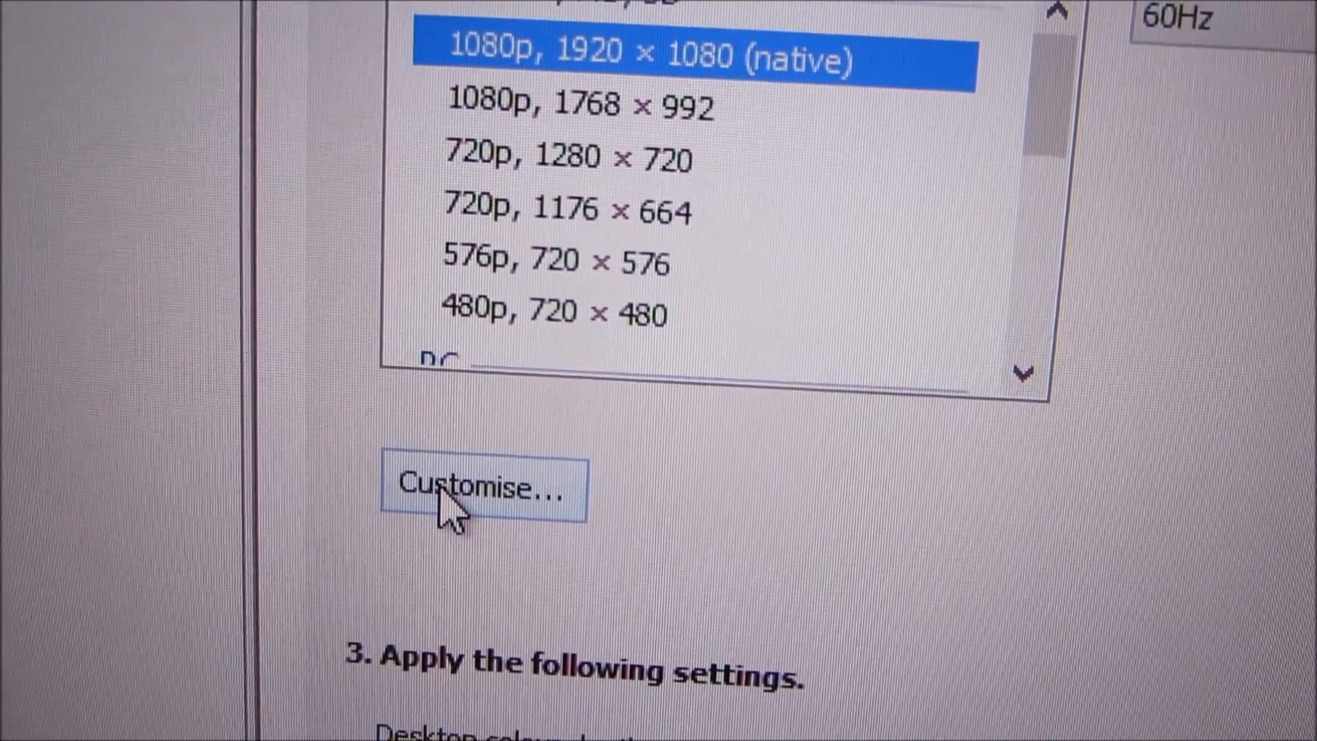
Step: Start a new custom 1920 × 1080 progressive, 32-bit resolution at 75 Hz
click(481, 489)
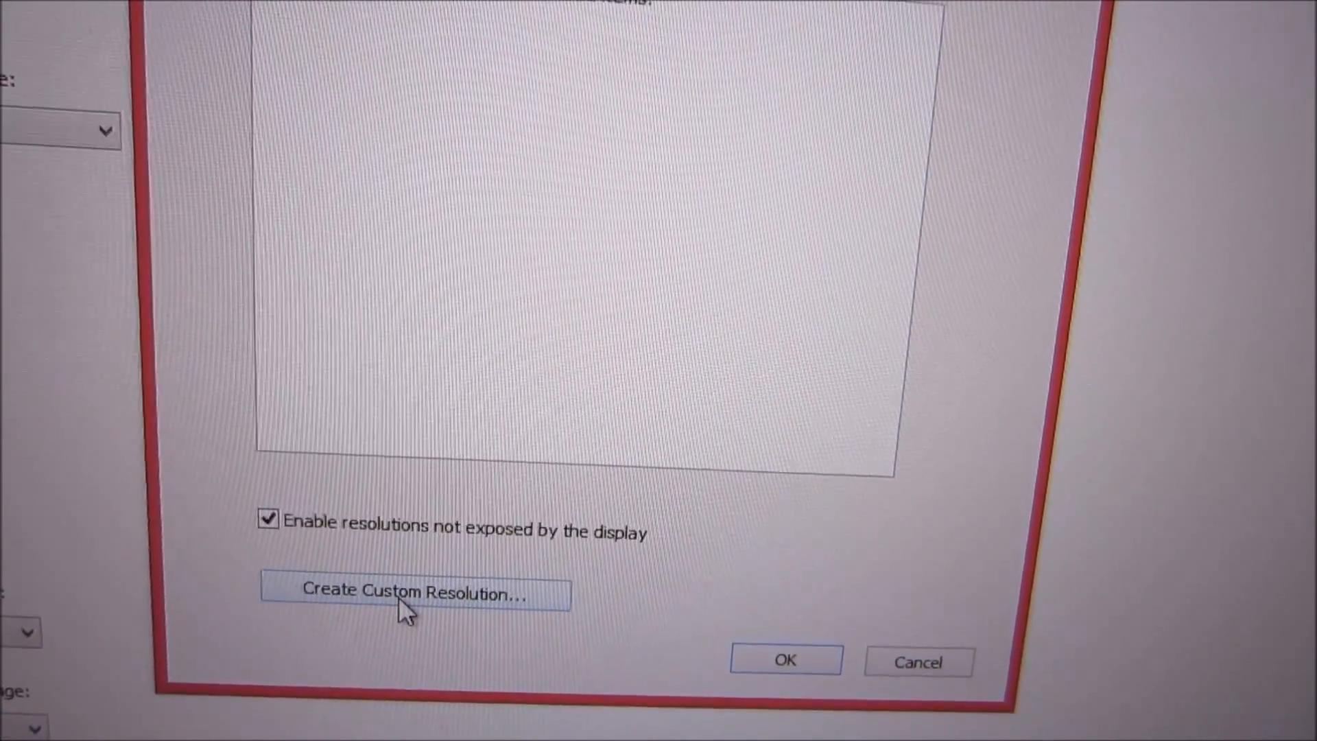
click(414, 592)
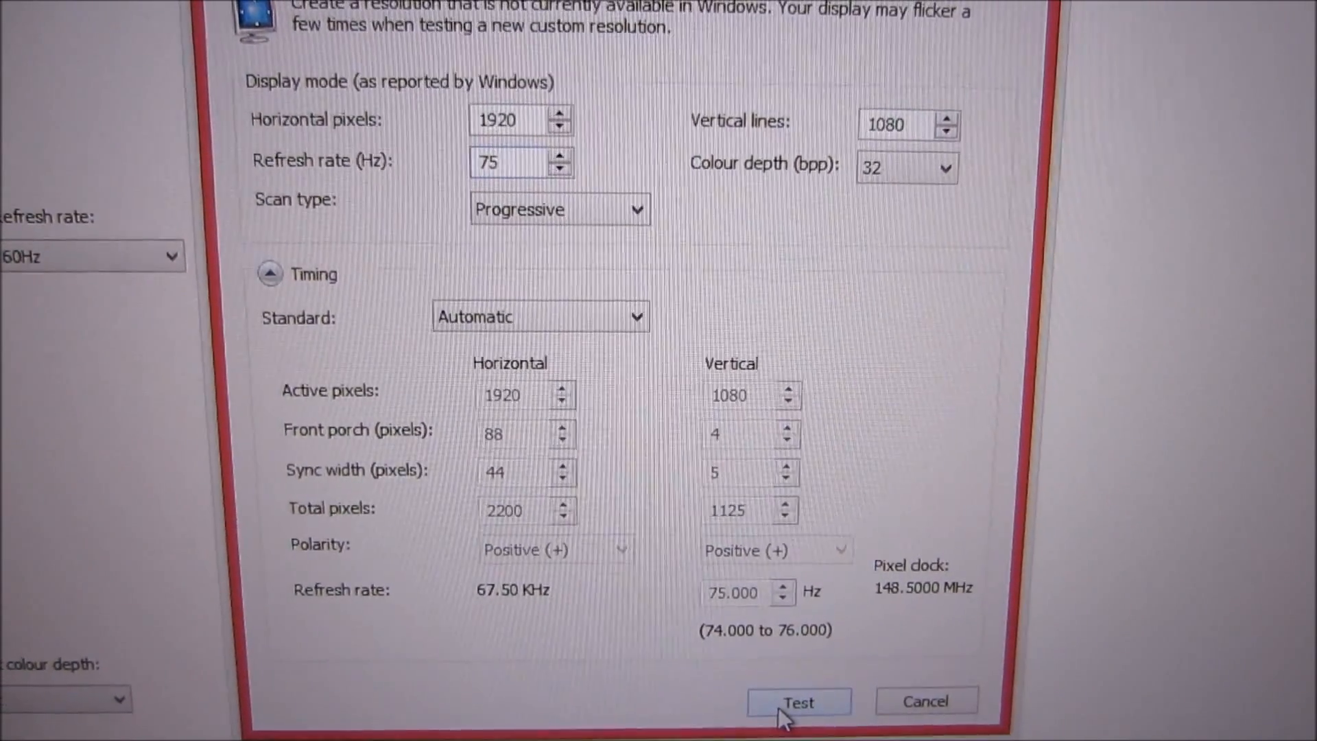
Step: Test the 1920 × 1080 75 Hz custom resolution and keep it when asked
click(798, 702)
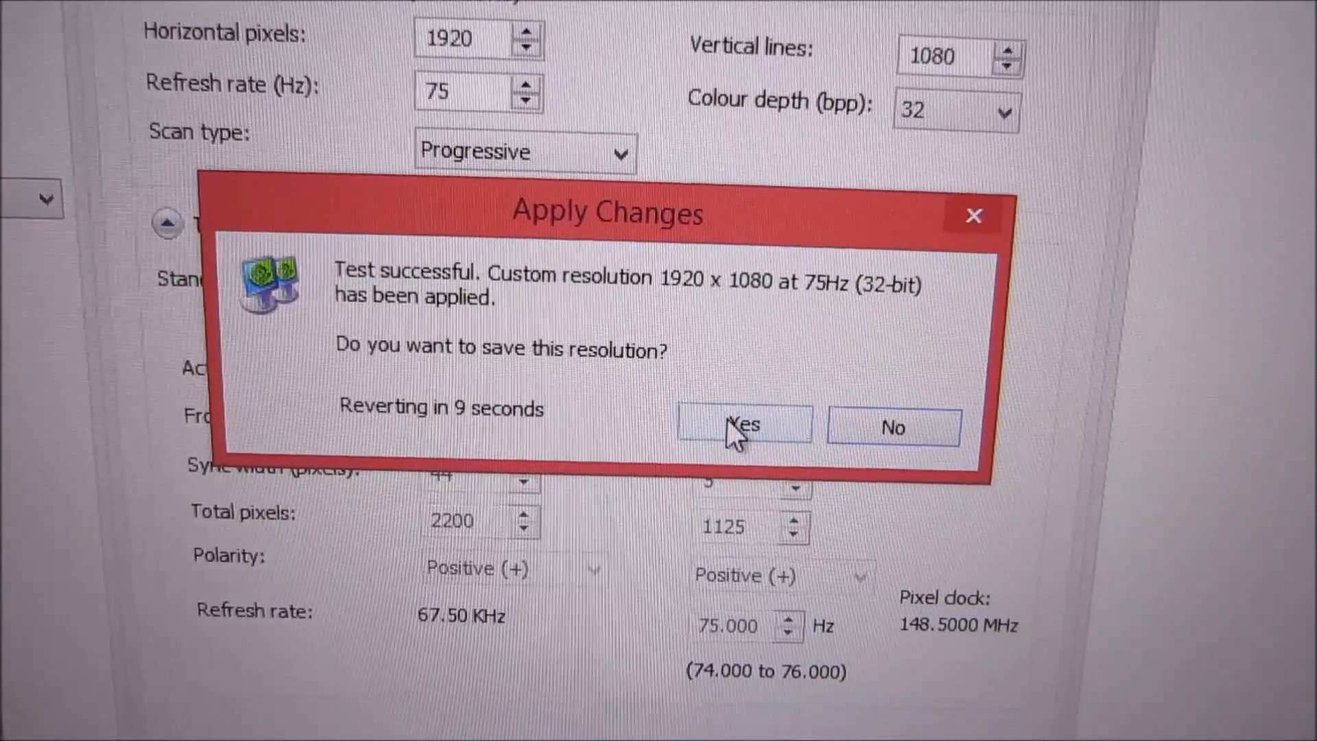
click(742, 426)
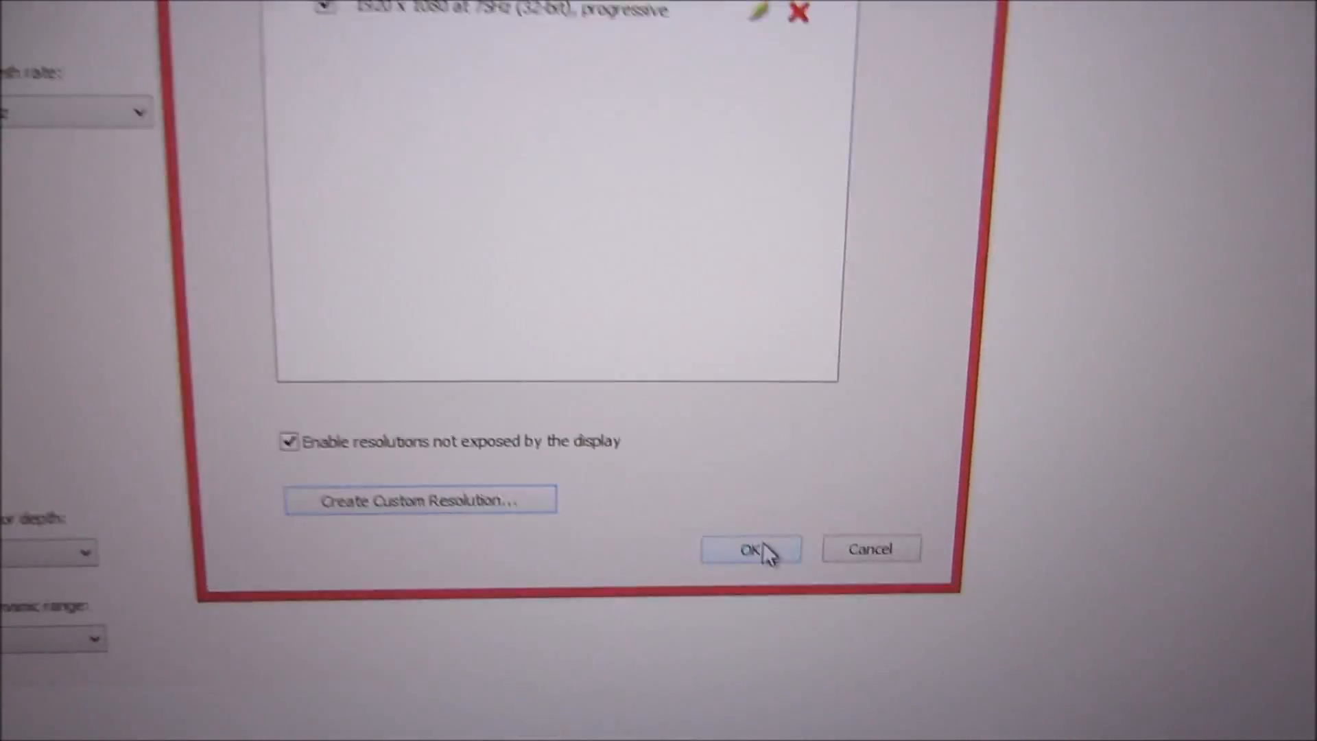
Step: Confirm the custom resolutions and pick the Custom 1920 × 1080 75Hz entry
click(748, 548)
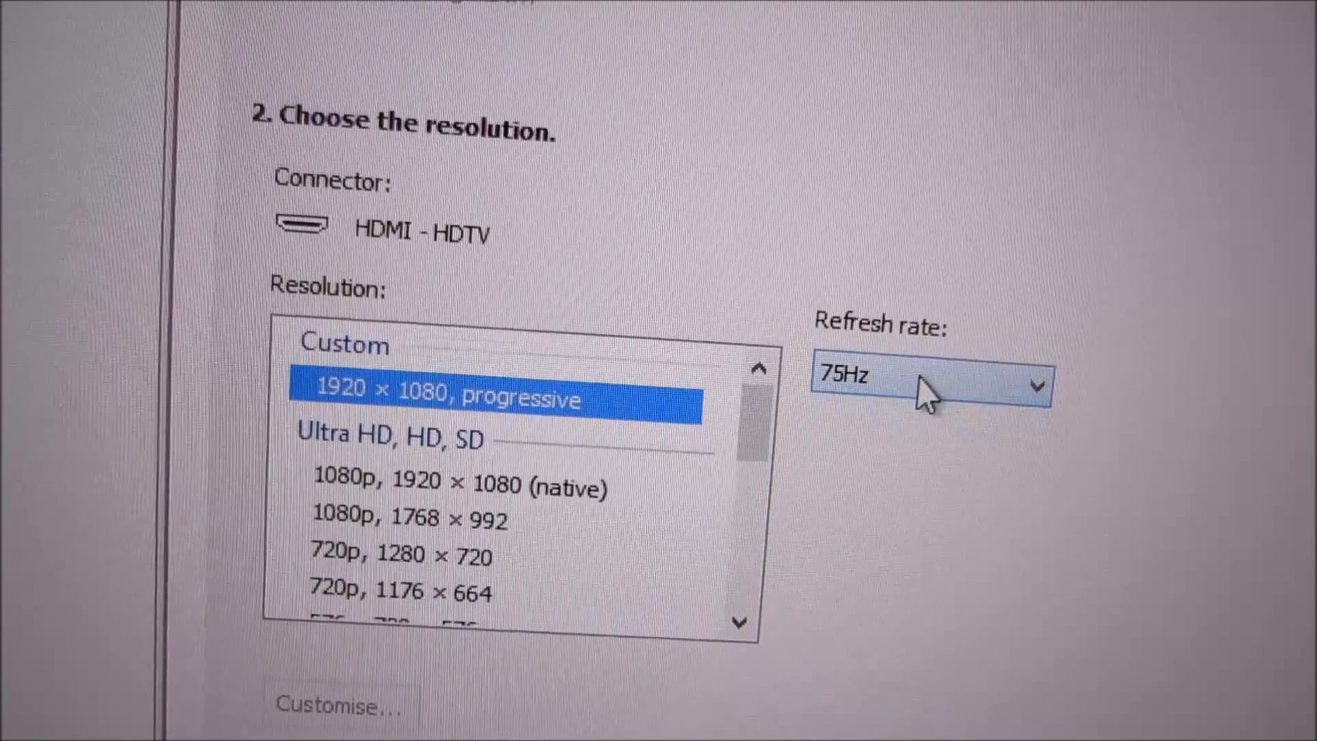
scroll(down, 3)
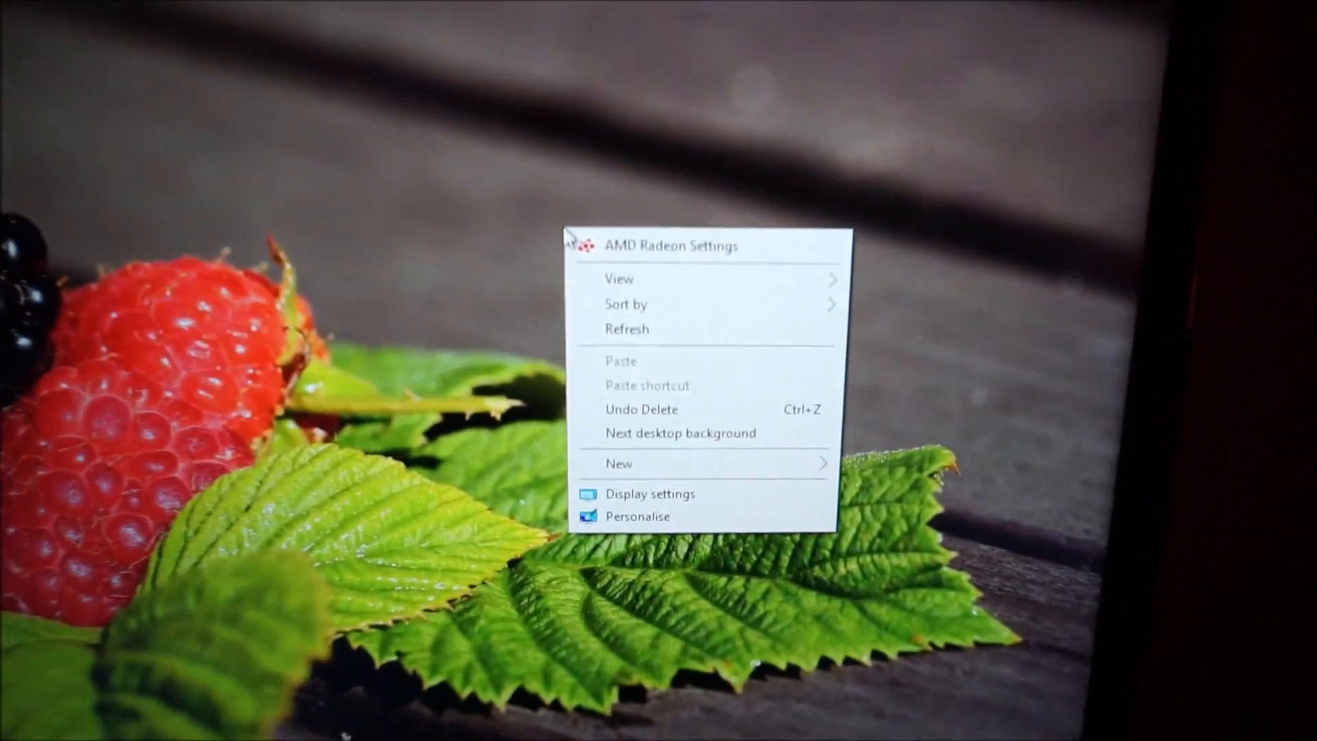
Step: Launch AMD Radeon Settings and reach Radeon Additional Settings via Preferences
click(672, 246)
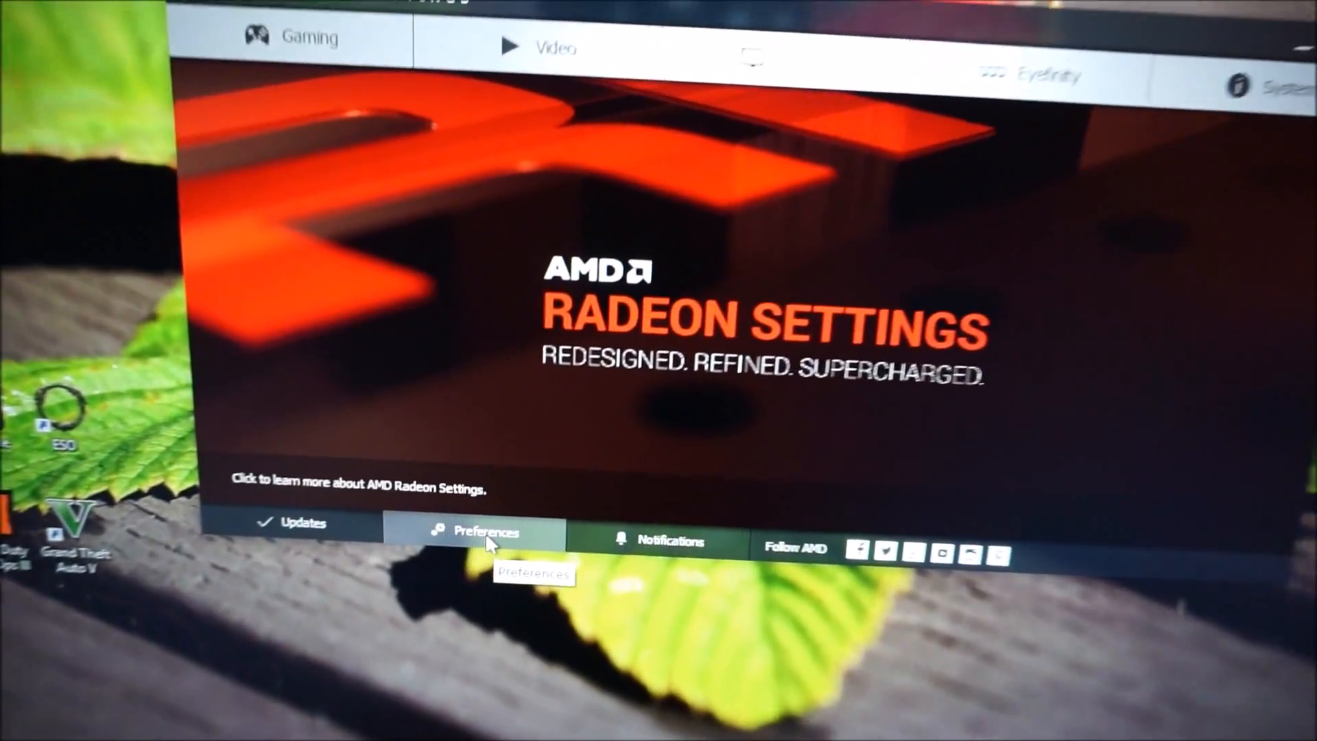
click(478, 531)
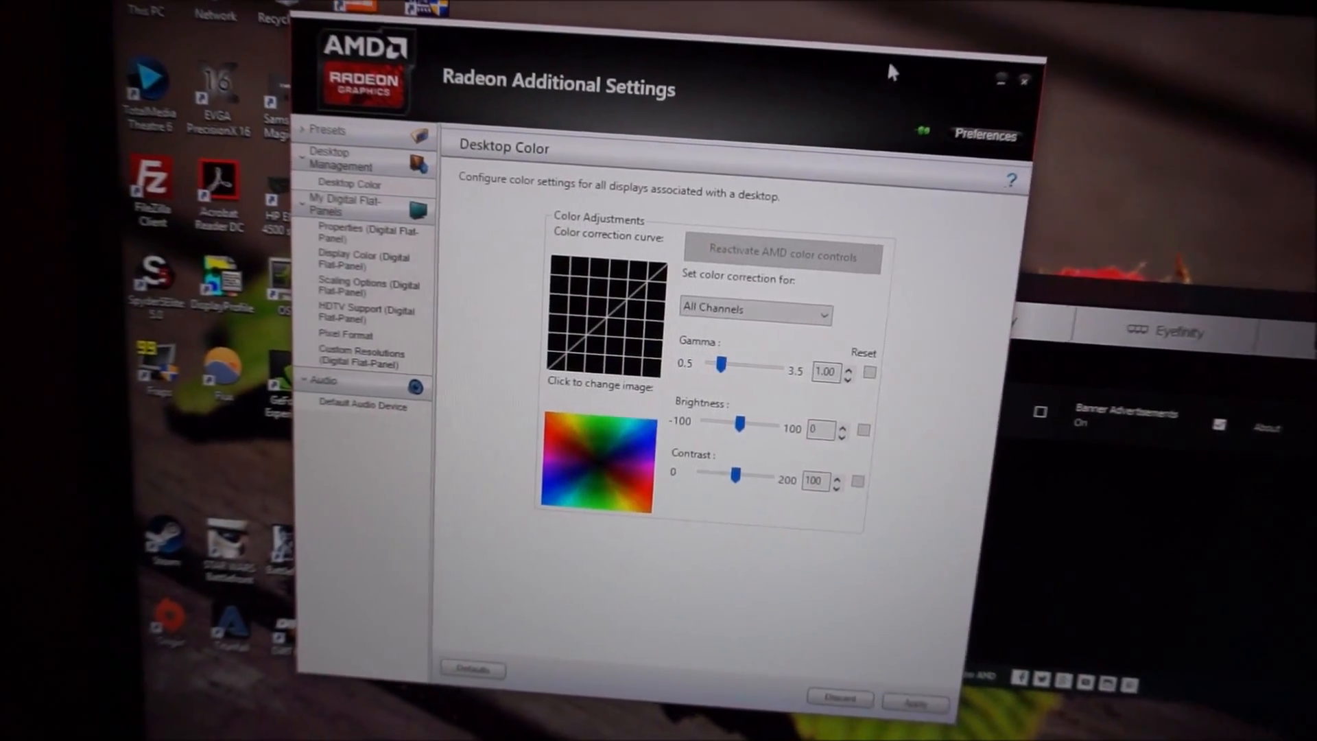
Step: Show the Custom Resolutions (Digital Flat-Panel) page with base mode 1920 × 1080 at 60 Hz
click(451, 471)
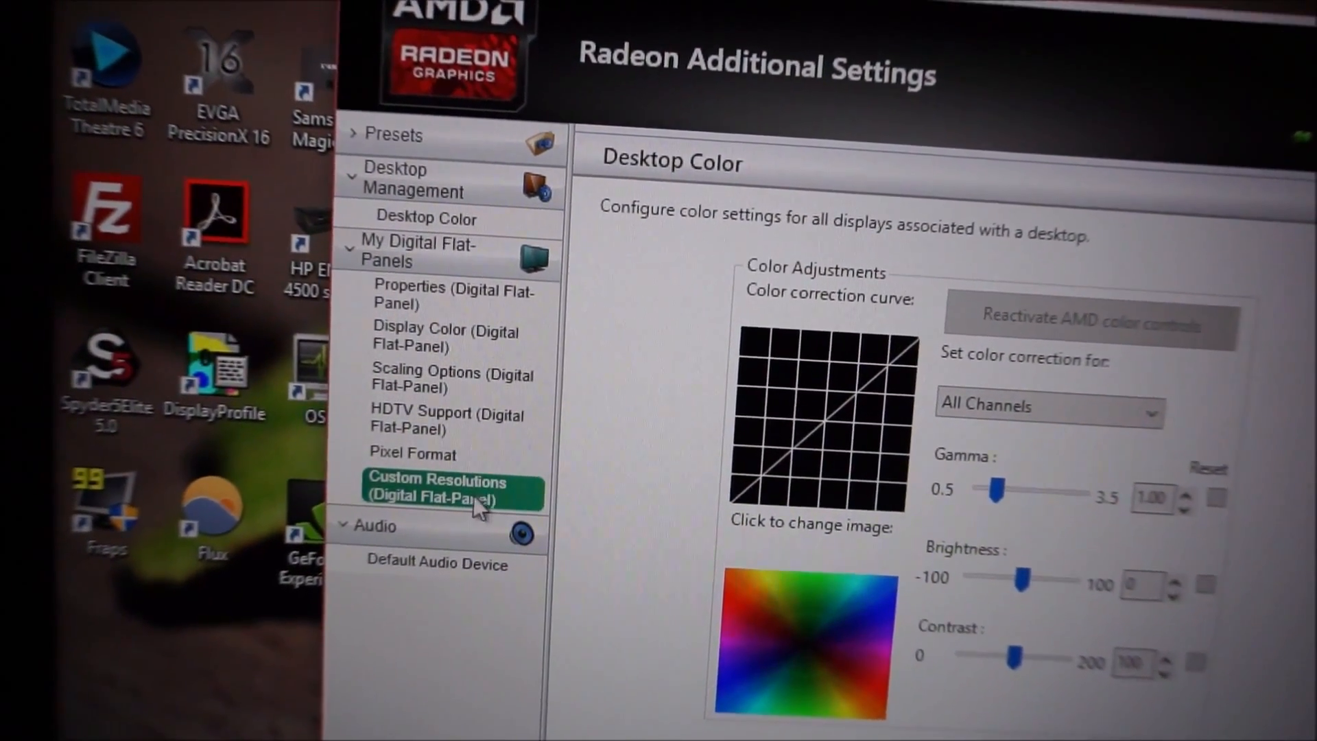
click(436, 487)
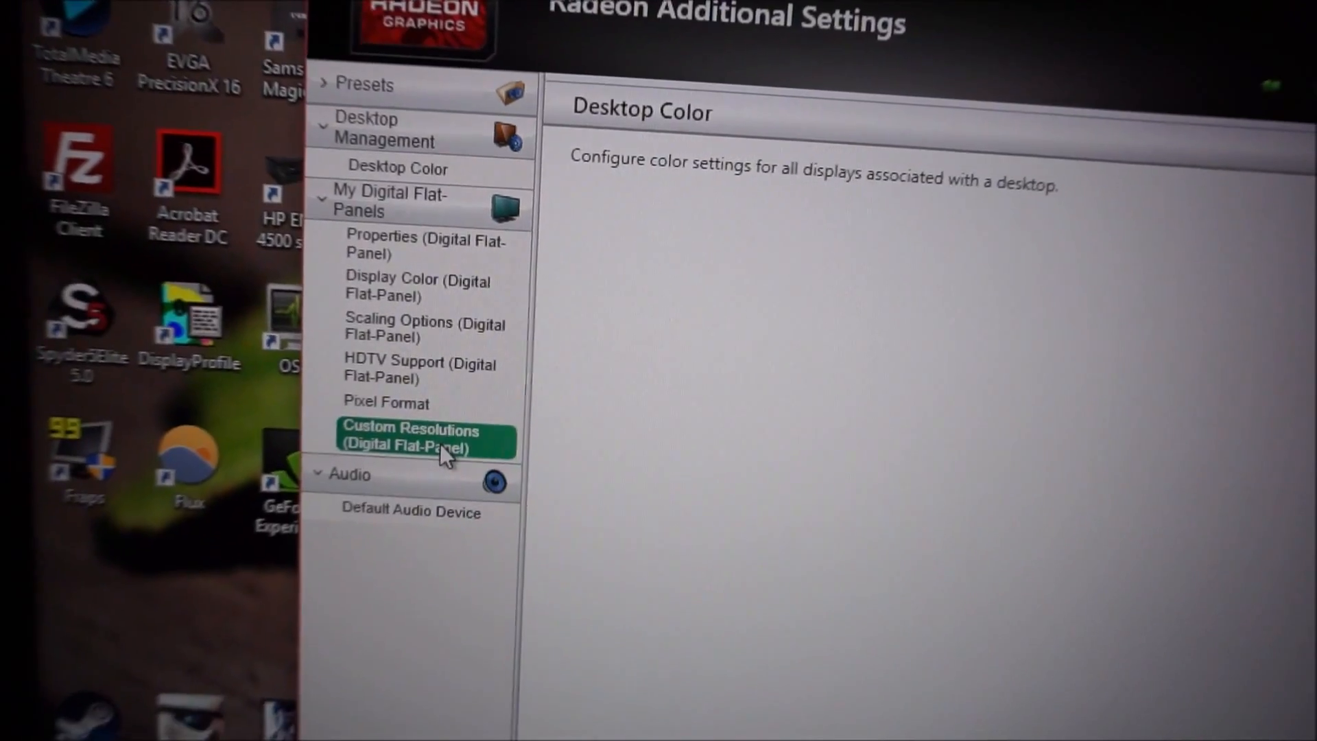
click(417, 436)
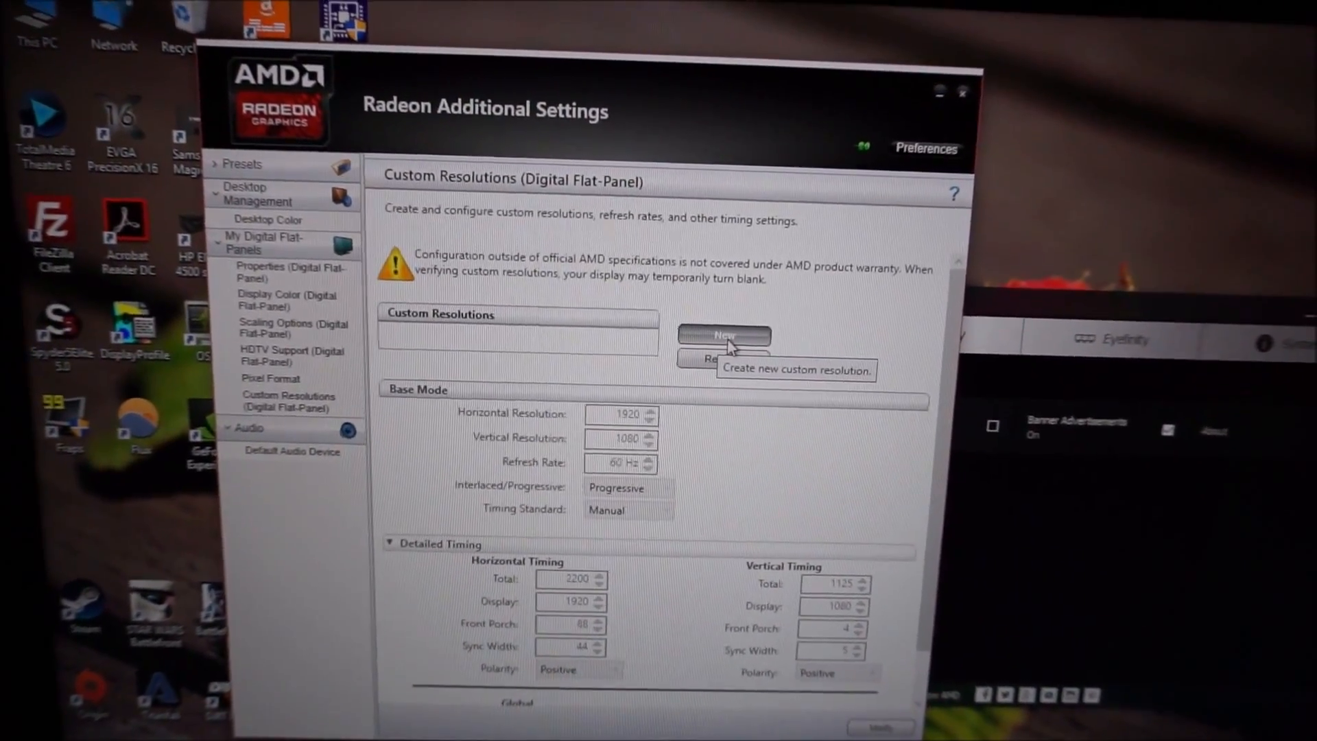
Step: Add a new progressive 1920×1080 entry at 75 Hz with manual timing, reviewing Detailed Timing
click(724, 334)
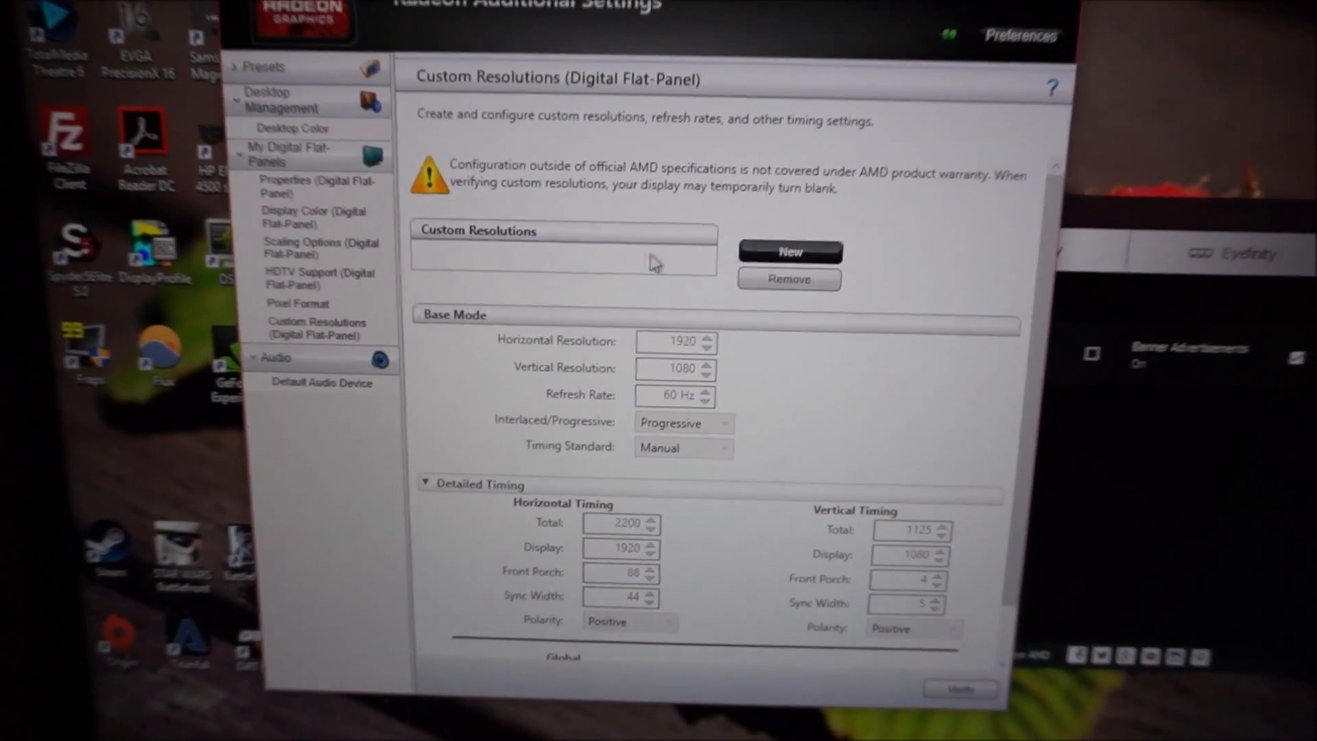
click(788, 251)
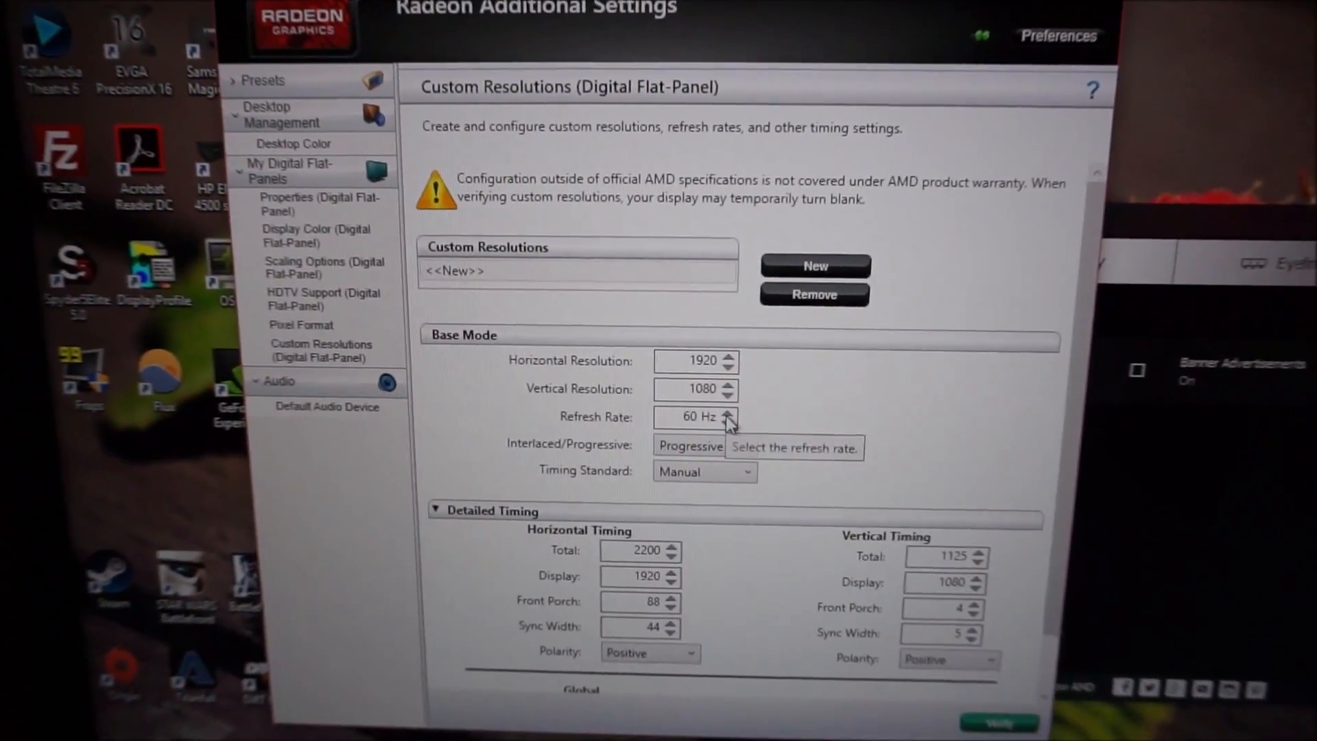
click(727, 411)
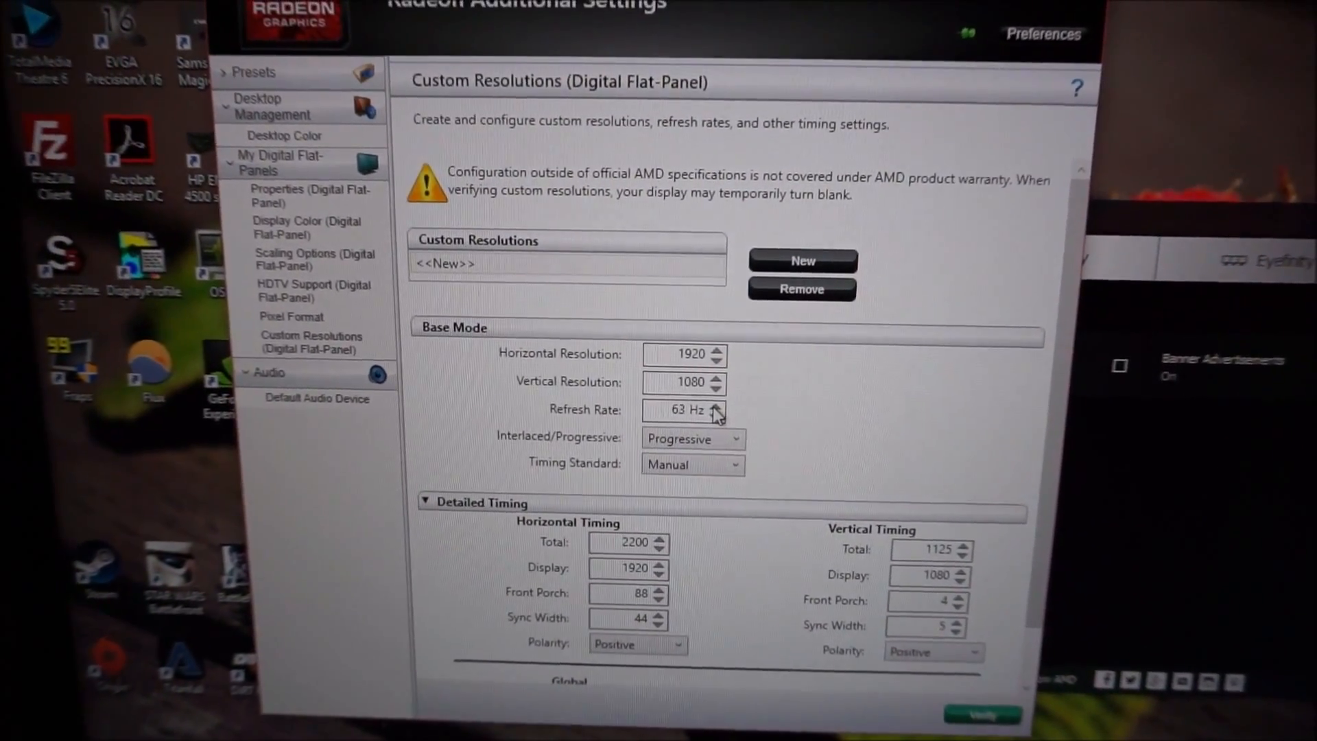
click(715, 405)
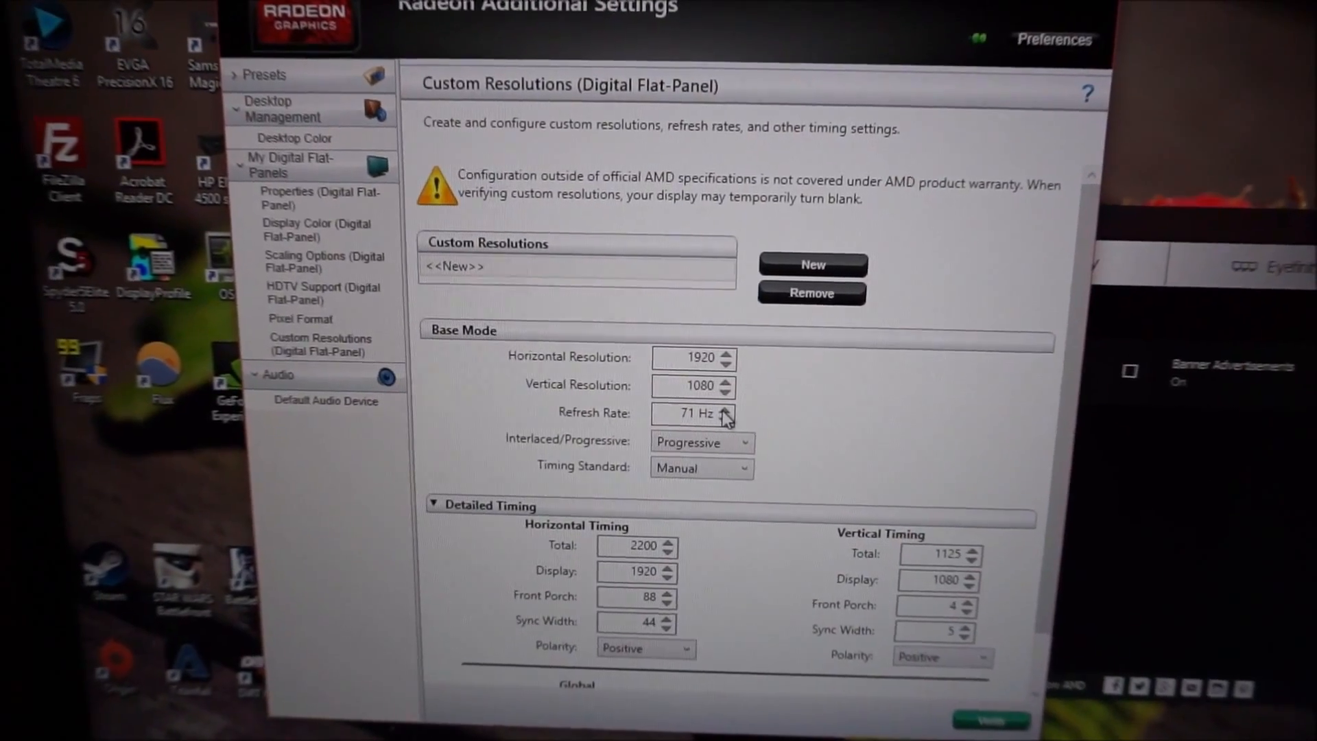
click(726, 408)
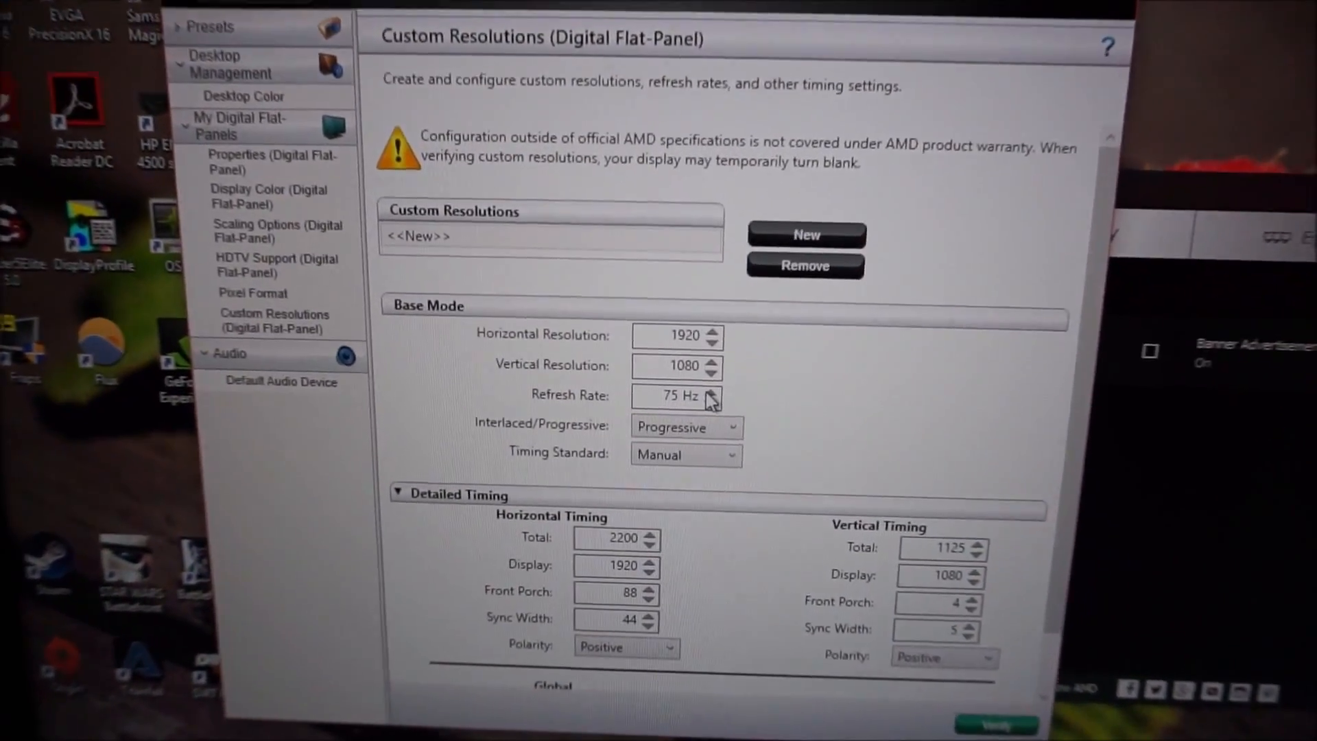
scroll(down, 3)
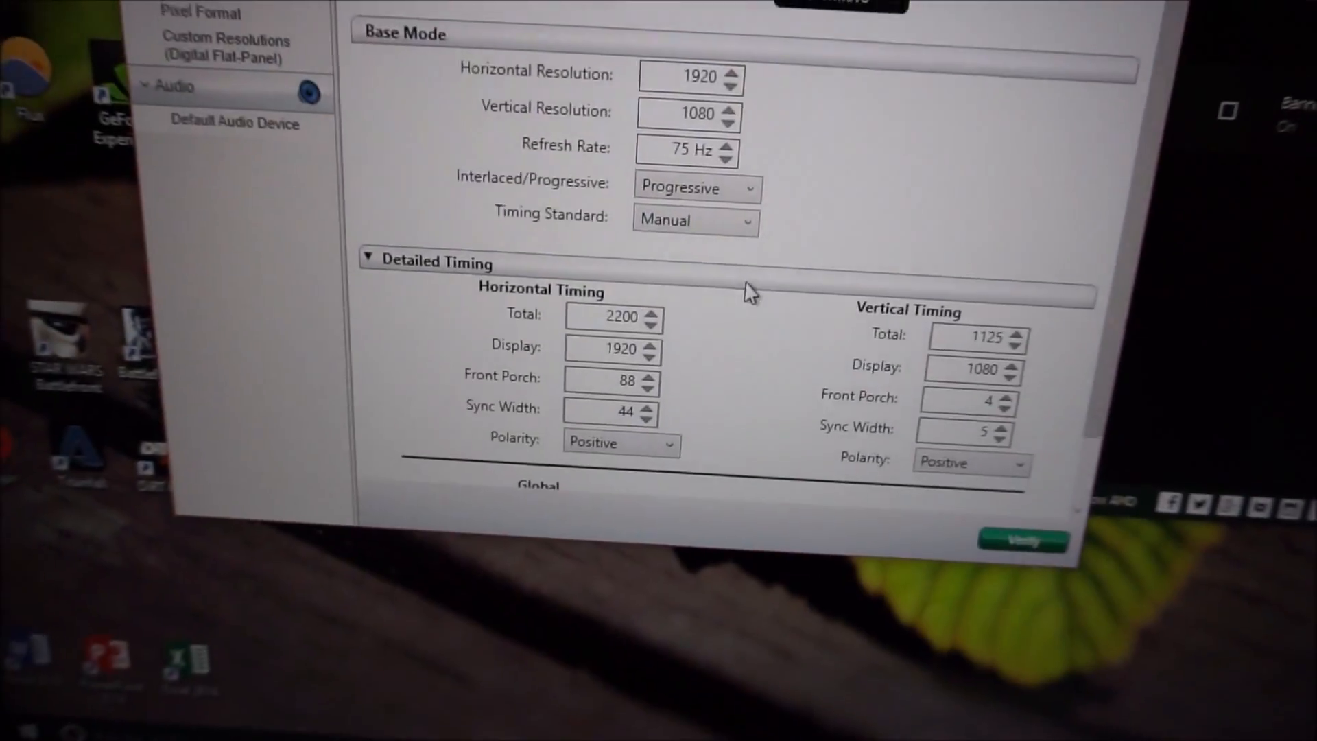
scroll(down, 3)
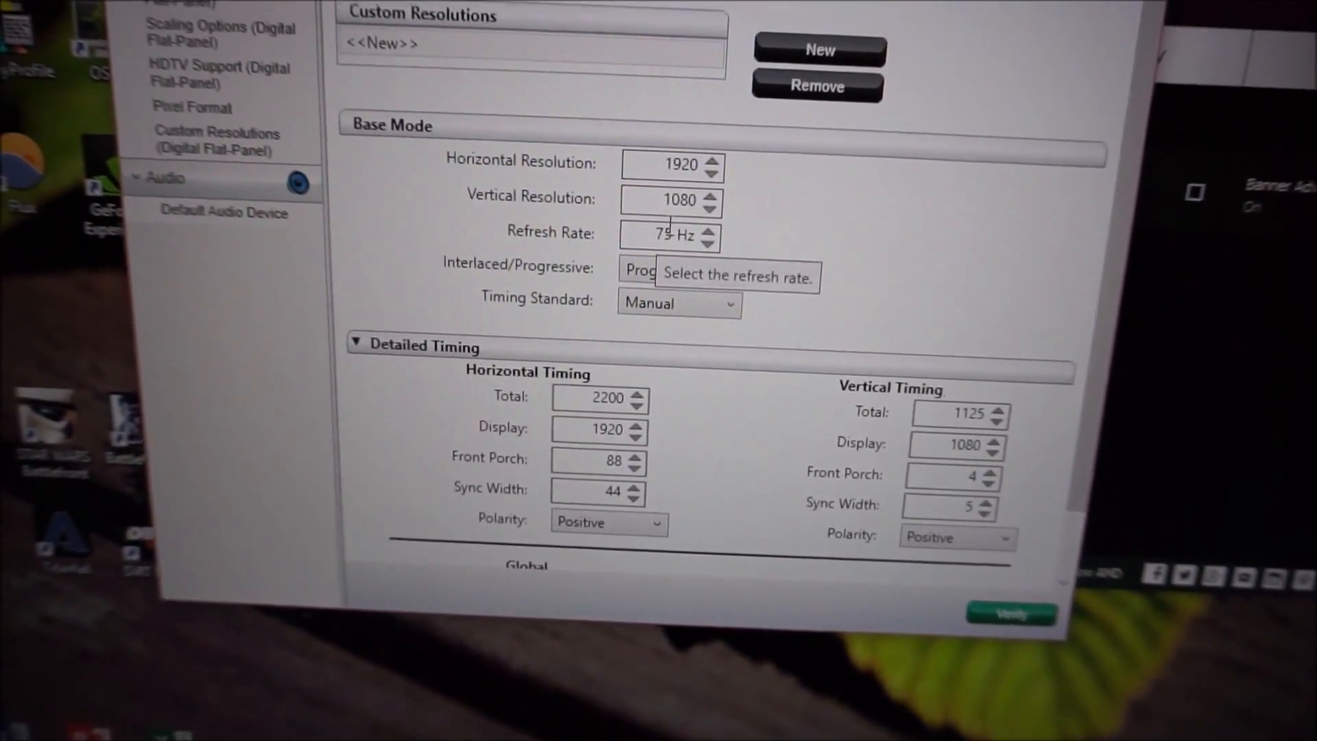
scroll(down, 3)
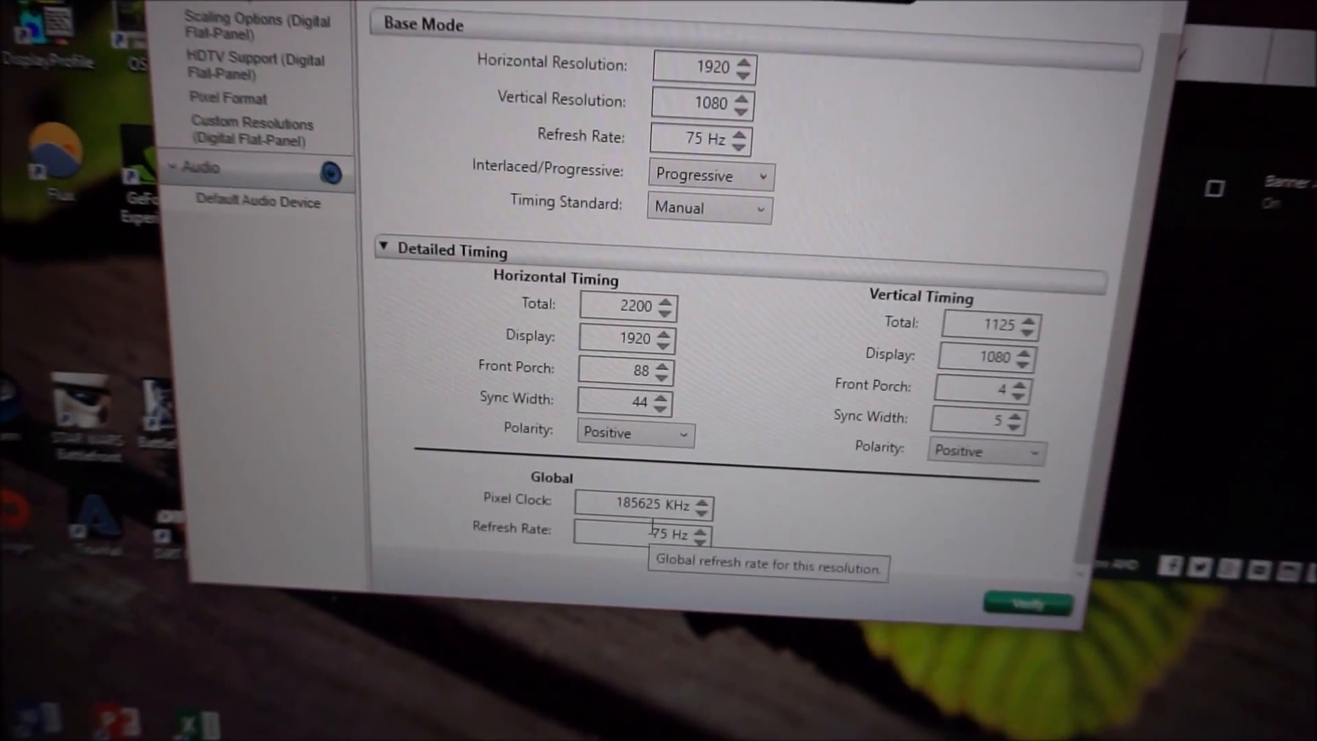
scroll(up, 3)
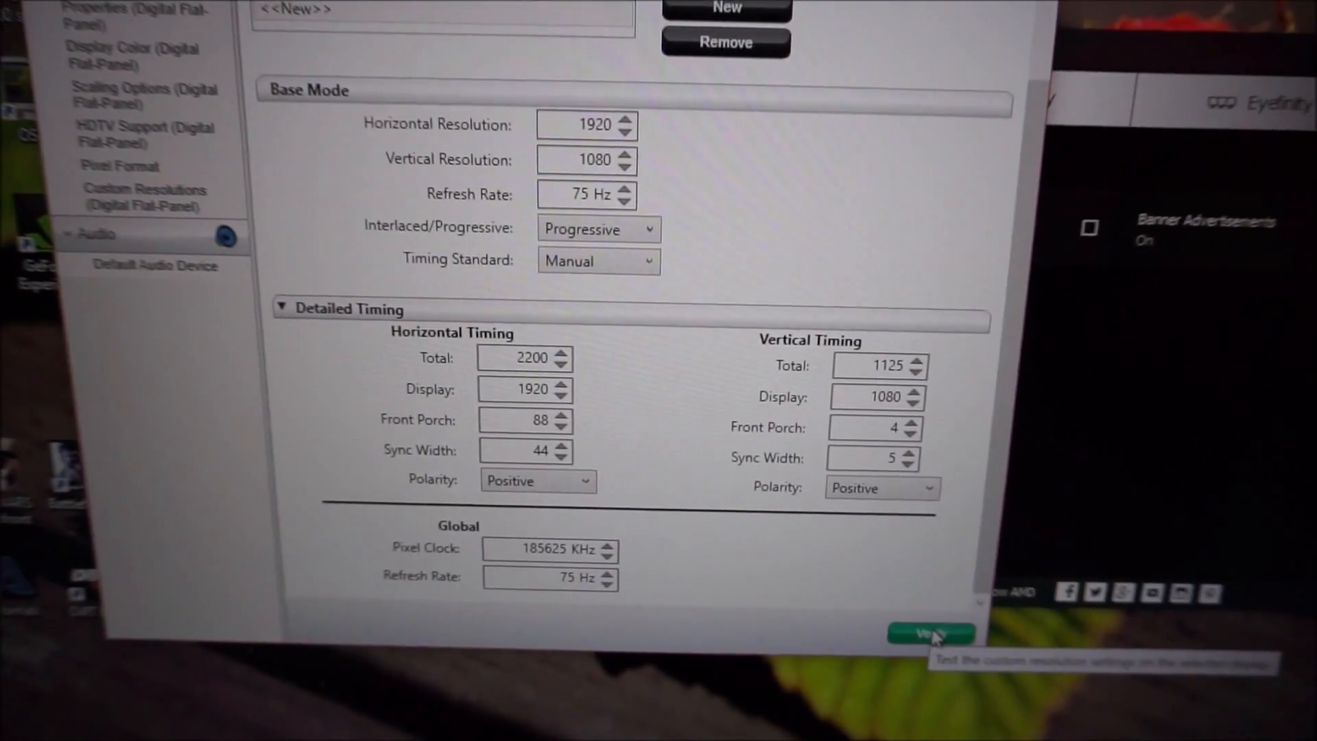
Step: Verify the 1920×1080 75 Hz resolution and apply it before it reverts
click(930, 632)
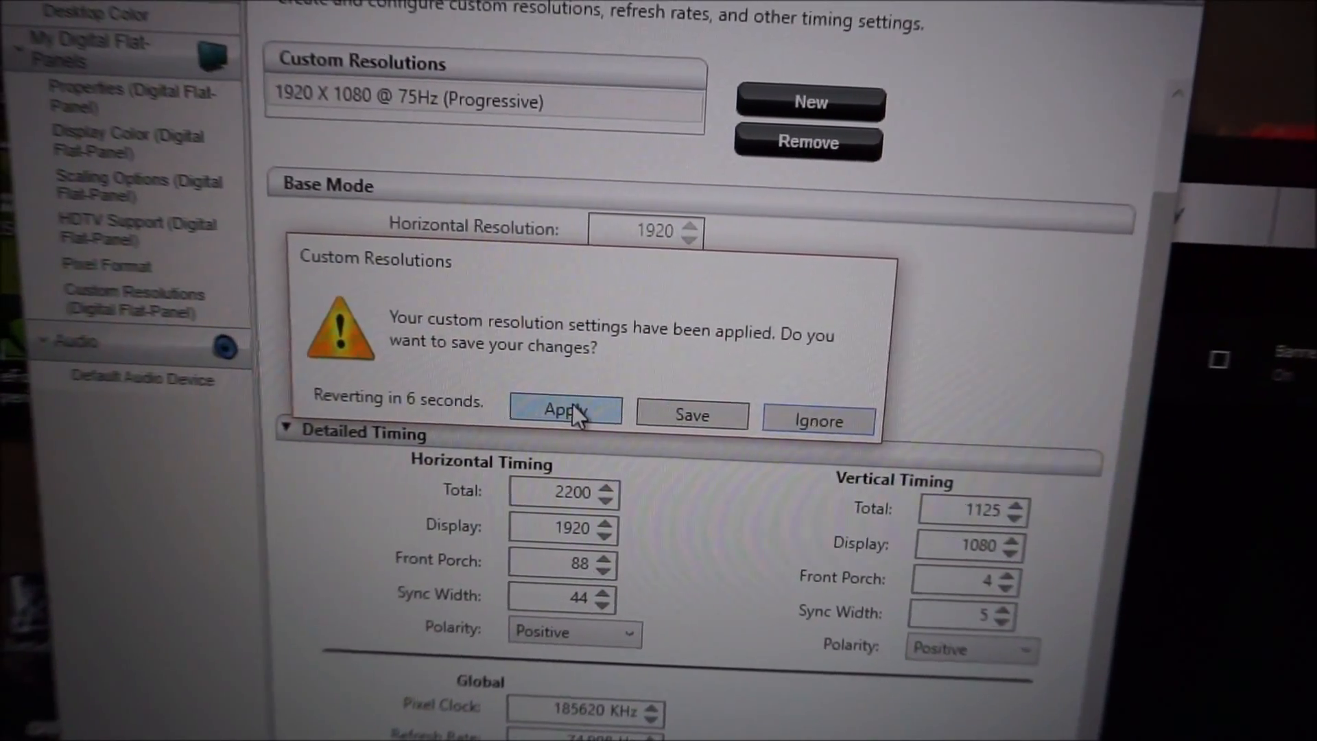
click(565, 411)
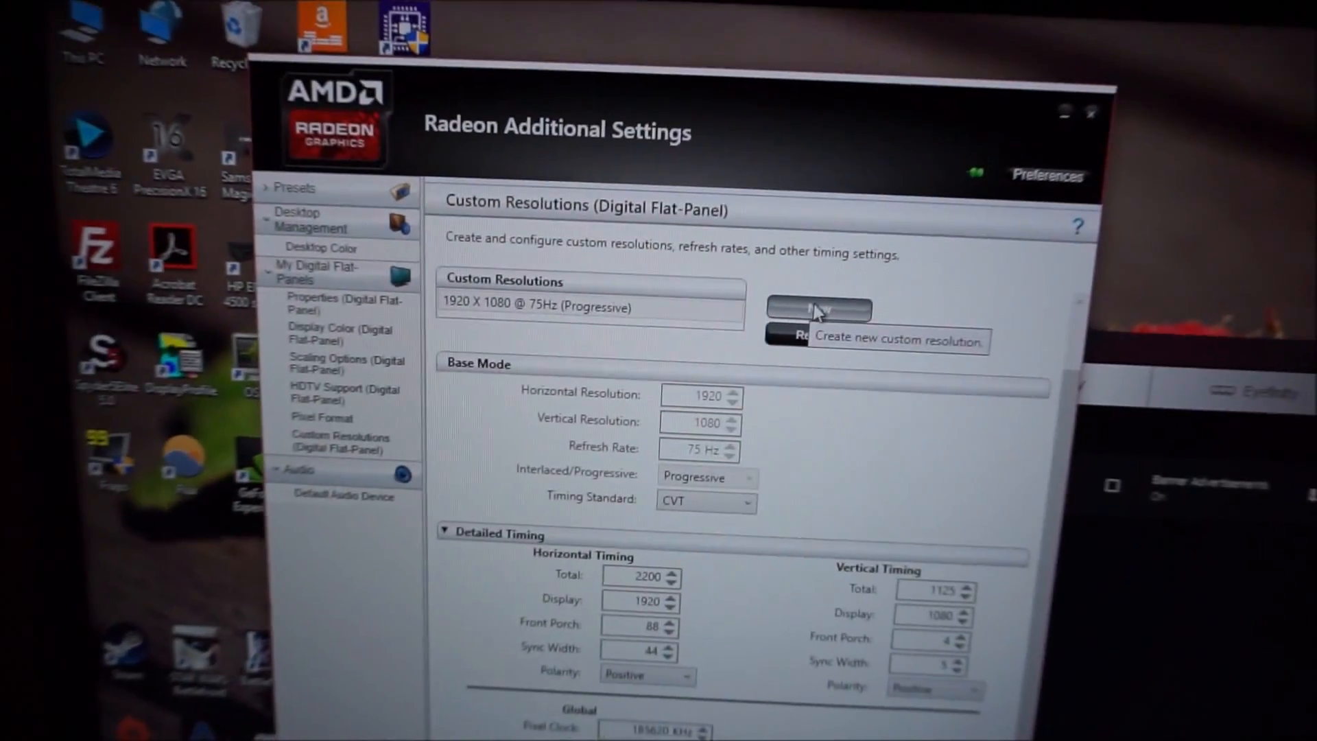
Step: Create a second 1920×1080 progressive custom resolution at 72 Hz, verify it and save it
click(819, 308)
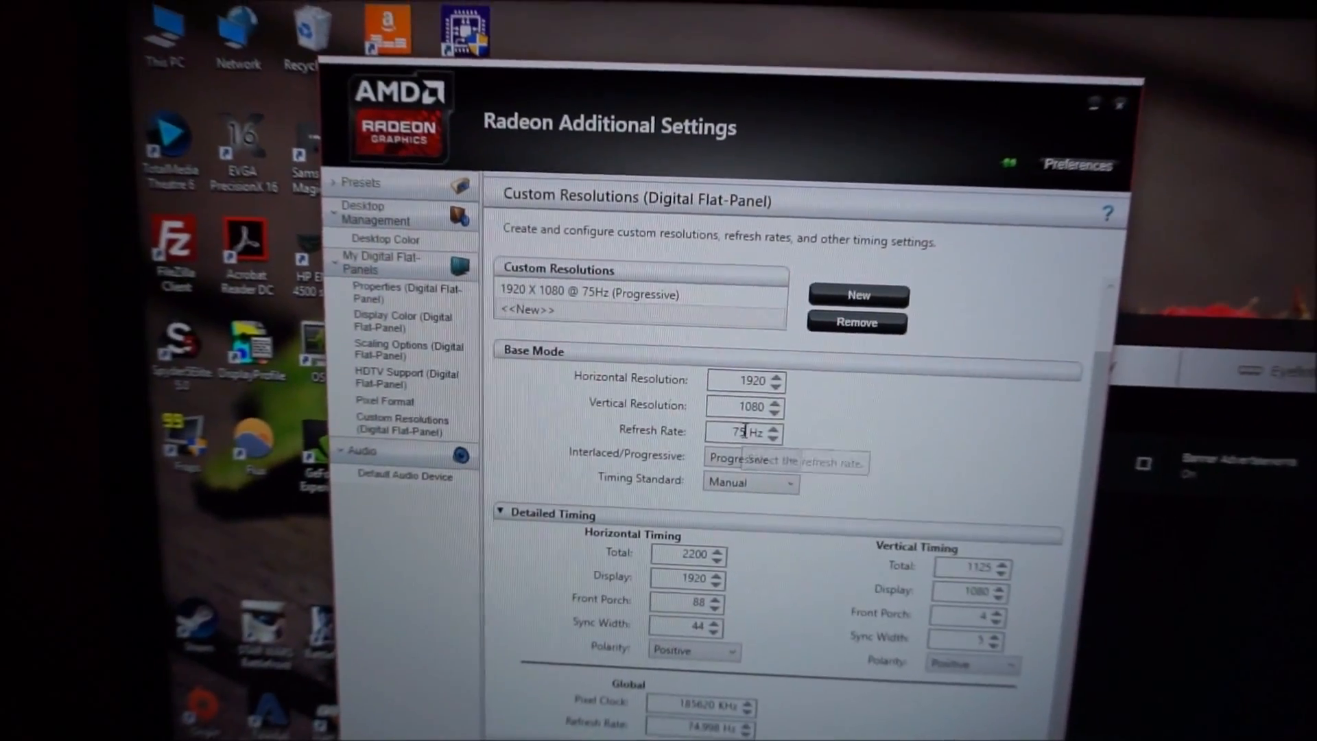
click(774, 436)
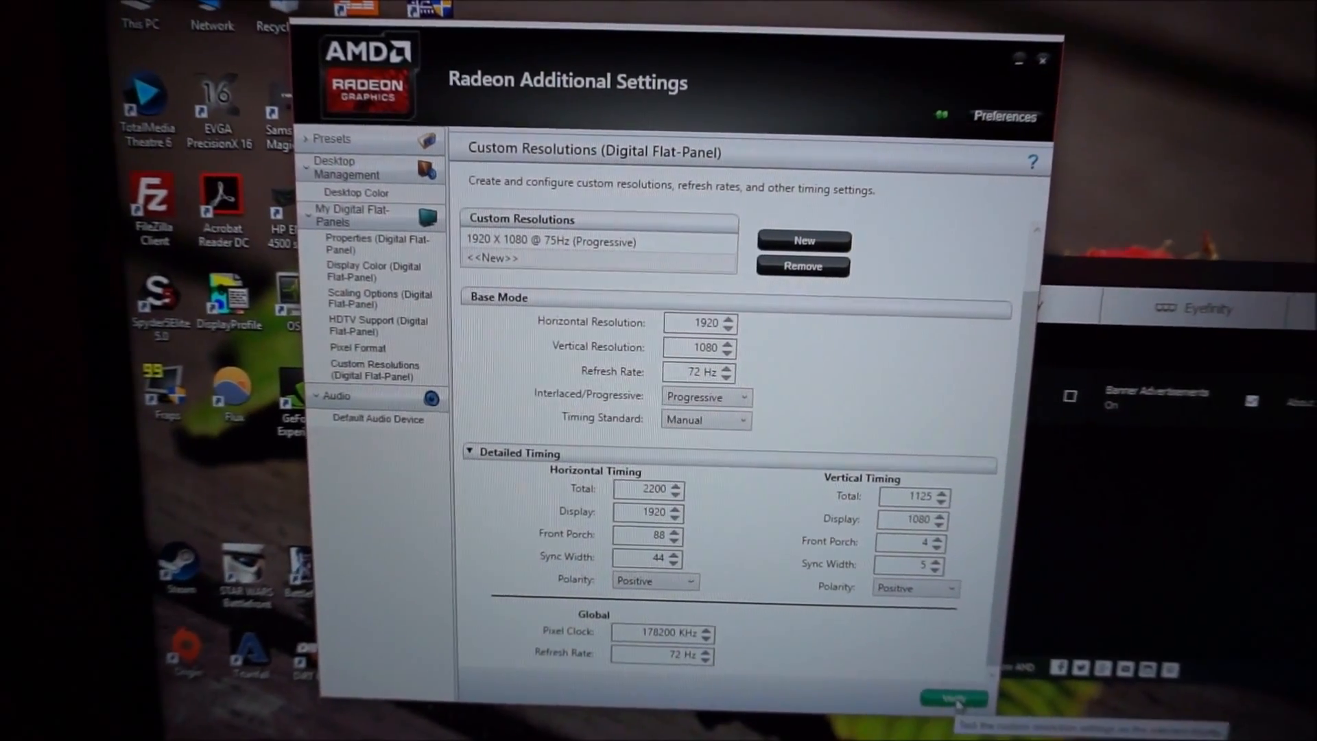
click(953, 697)
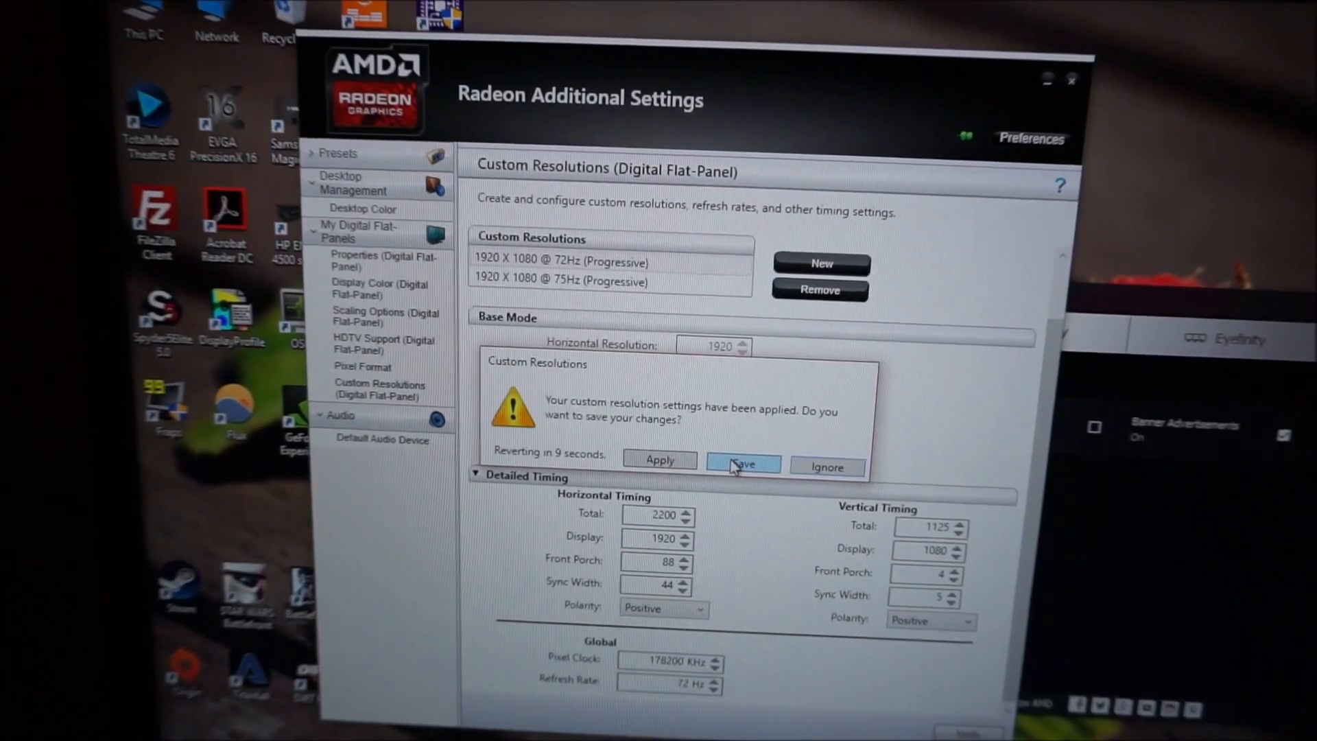
click(740, 464)
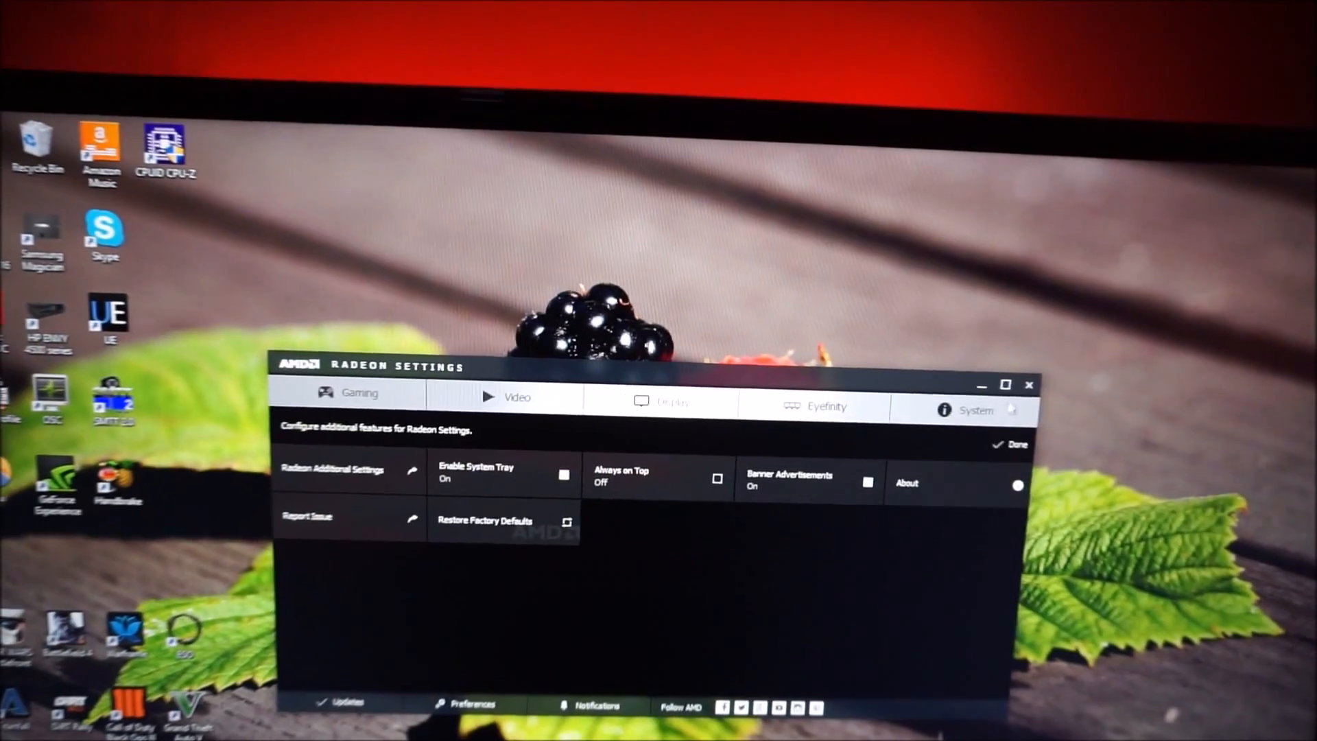
Step: Close Radeon Settings and open the AMD Radeon R9 200 Series adapter properties
click(1027, 385)
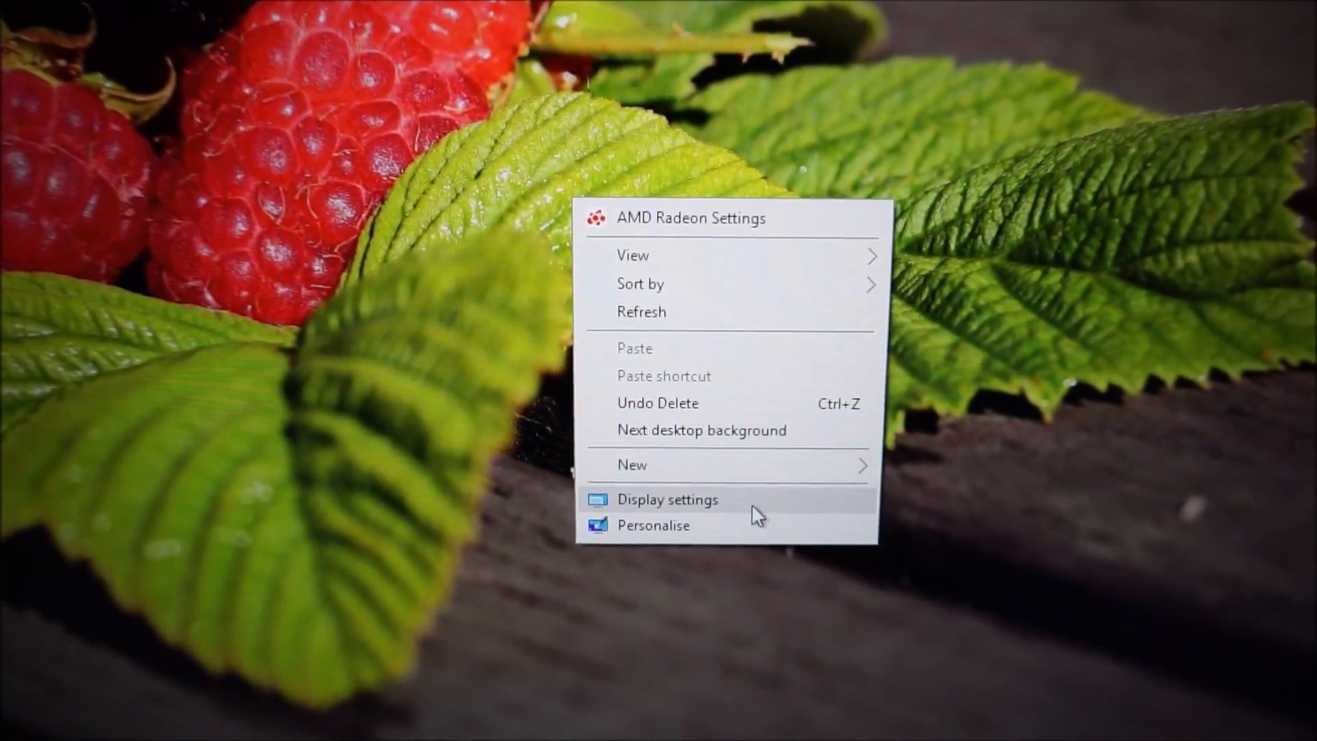
click(667, 499)
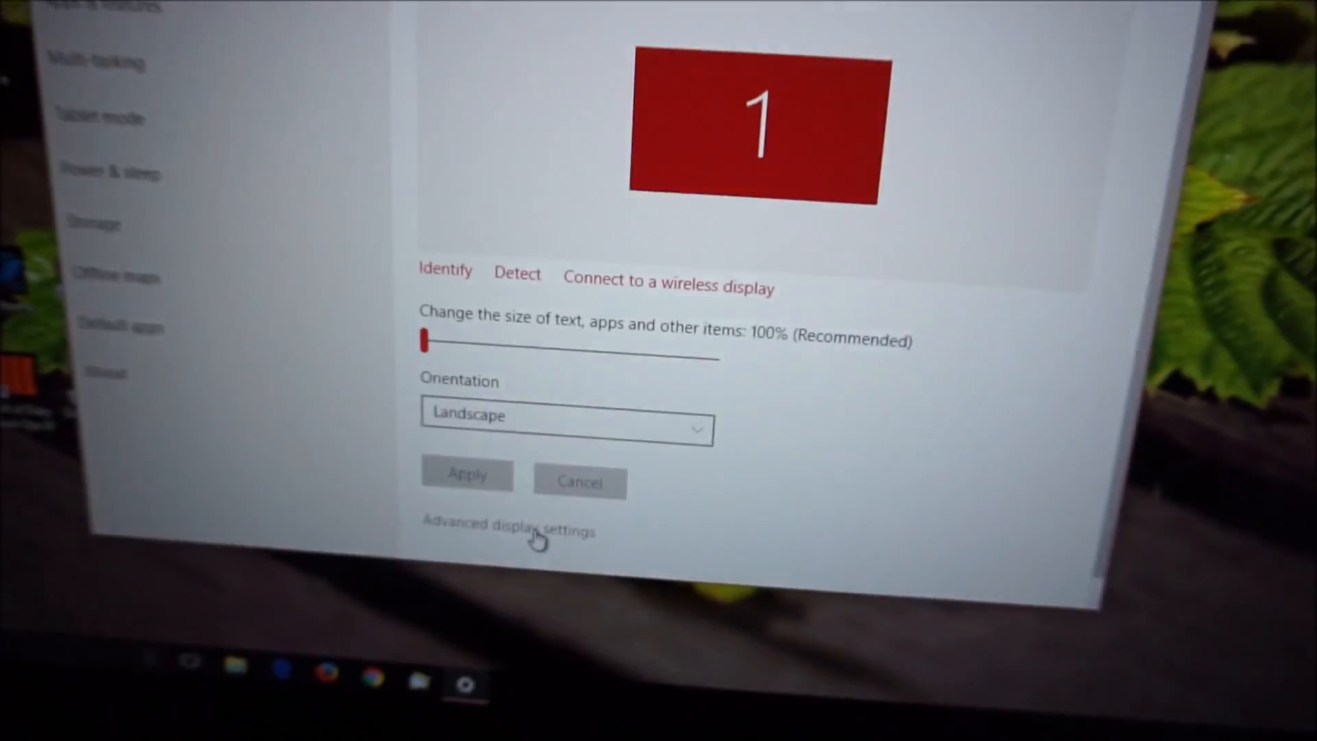
click(508, 530)
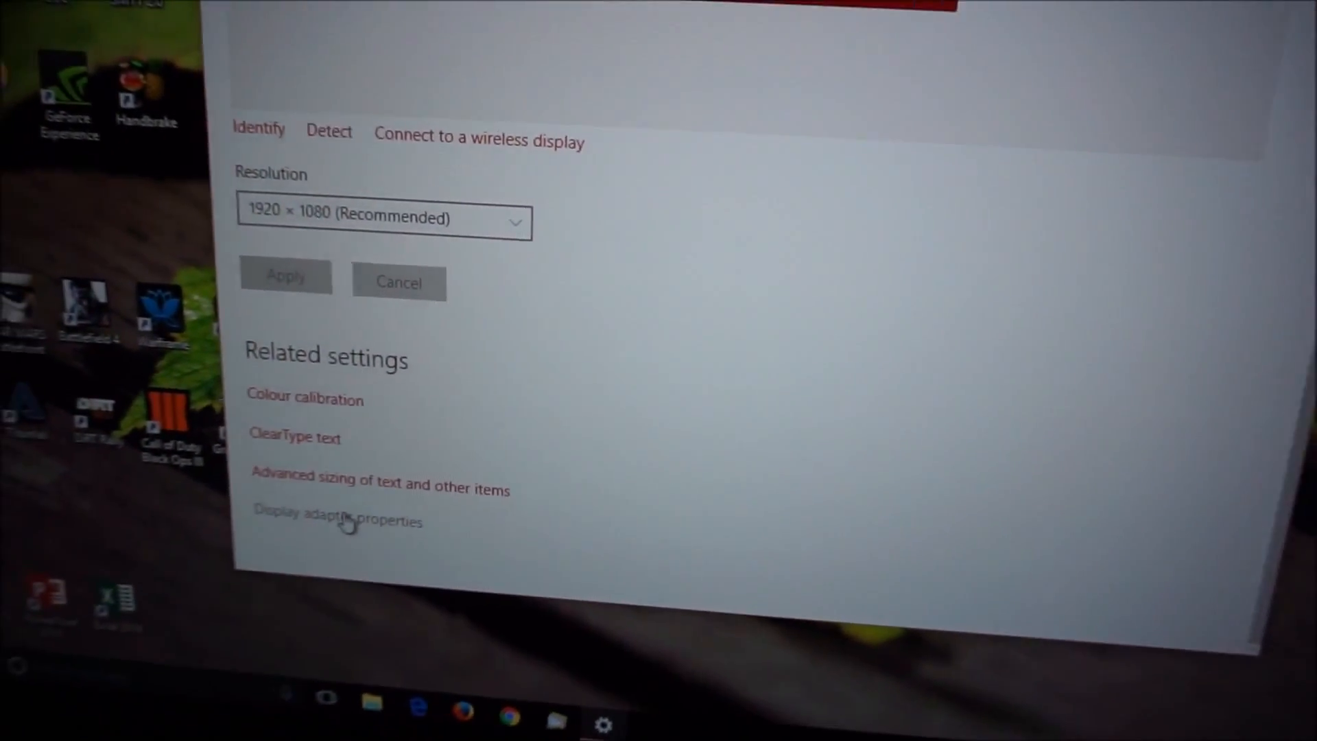
click(337, 512)
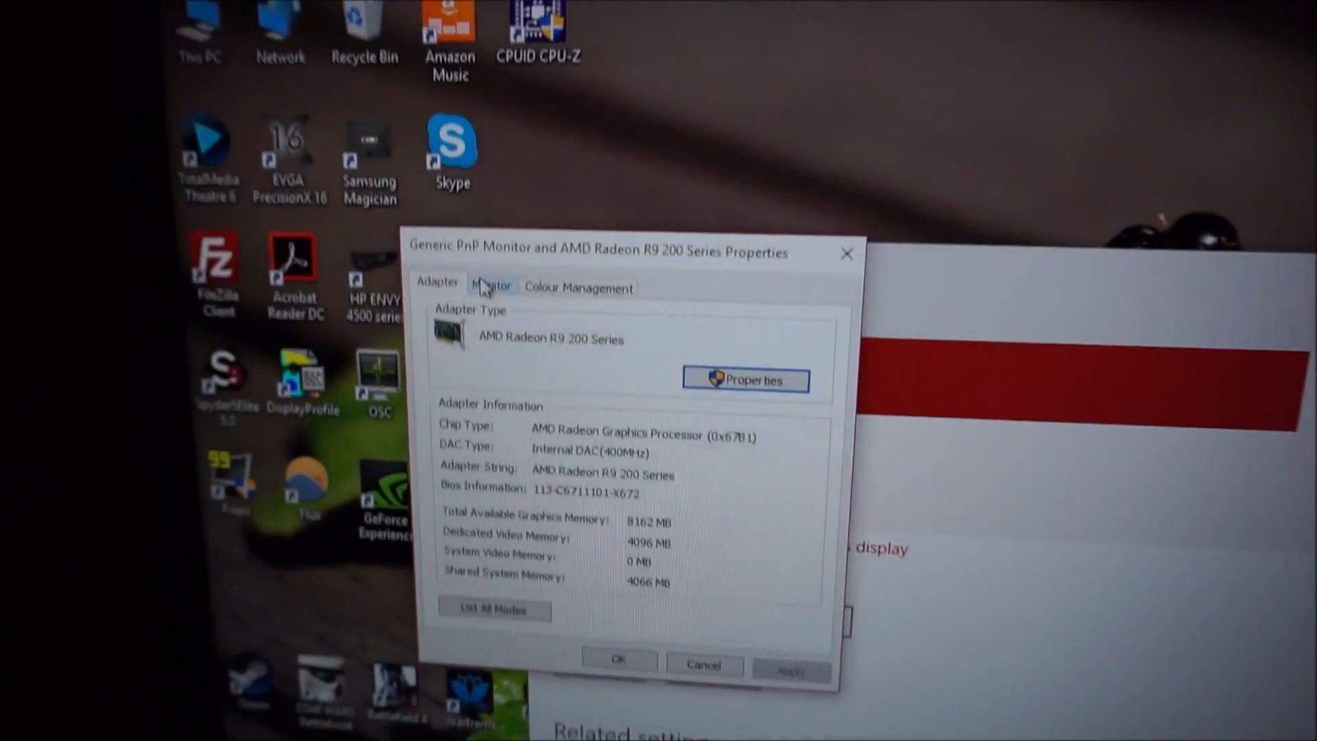
Step: View the monitor's settings on the adapter properties Monitor tab
click(491, 288)
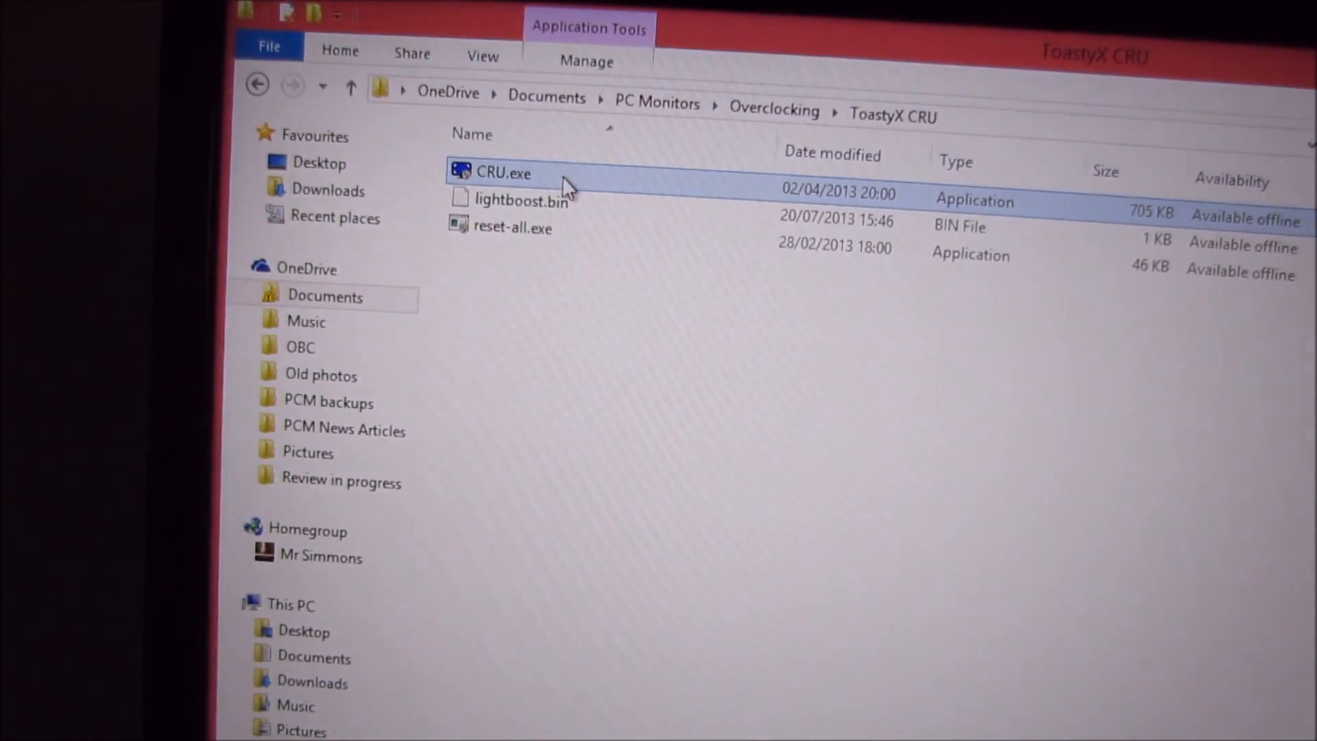
Step: Launch CRU.exe from the ToastyX CRU folder
double_click(500, 173)
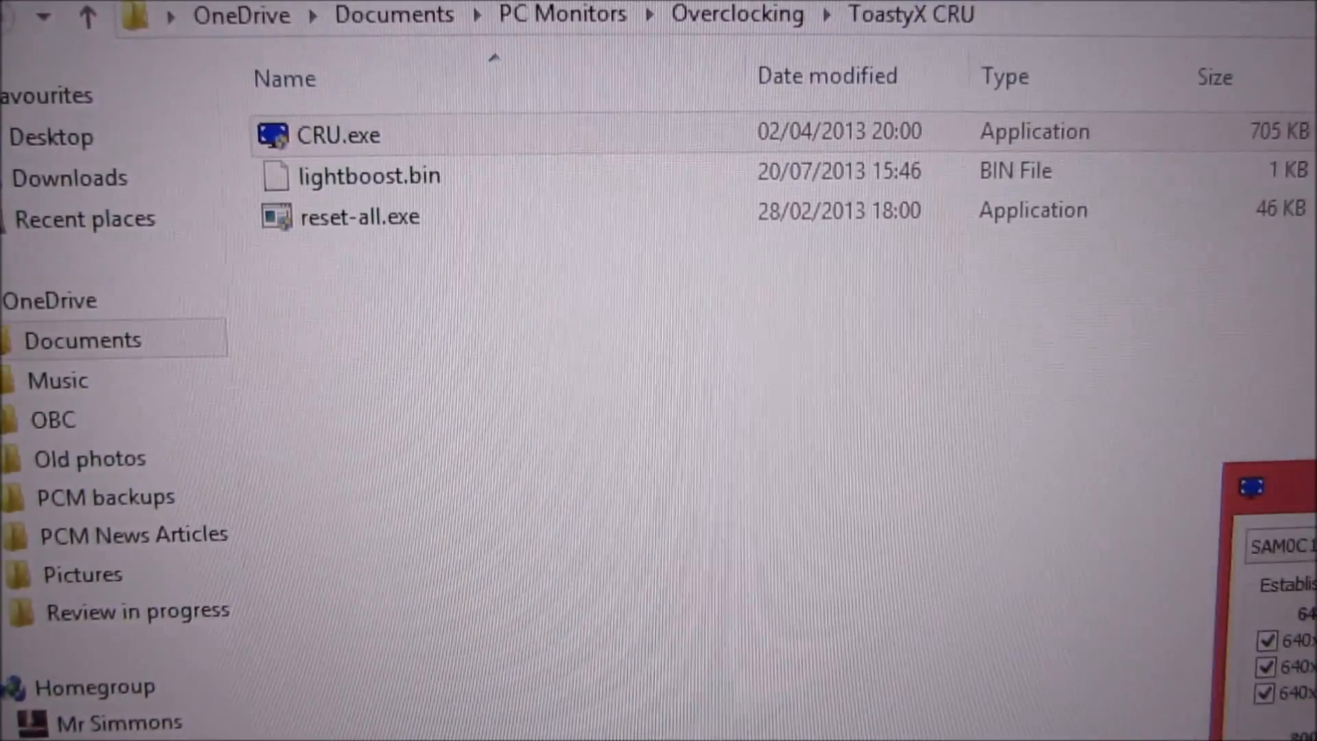
Step: Add a detailed resolution of 1920 × 1080 at 72 Hz with automatic LCD standard timing
double_click(340, 135)
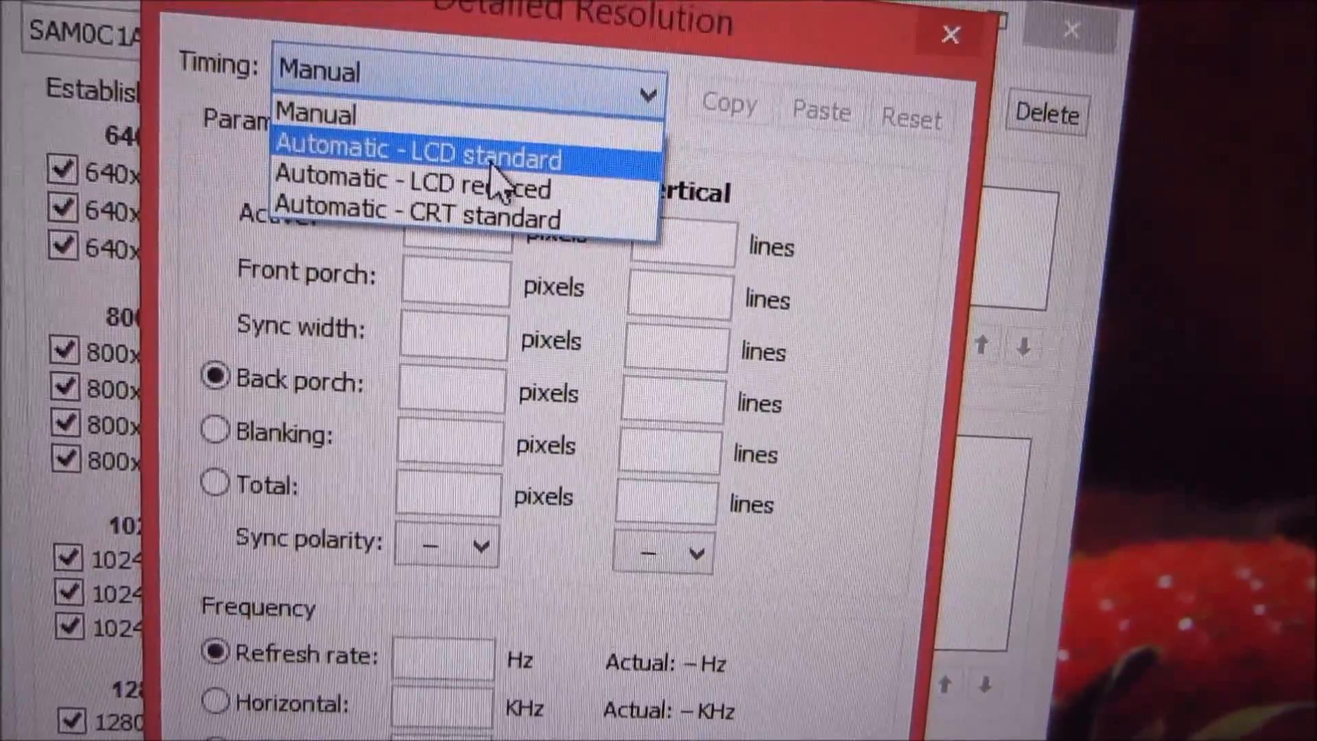
click(418, 150)
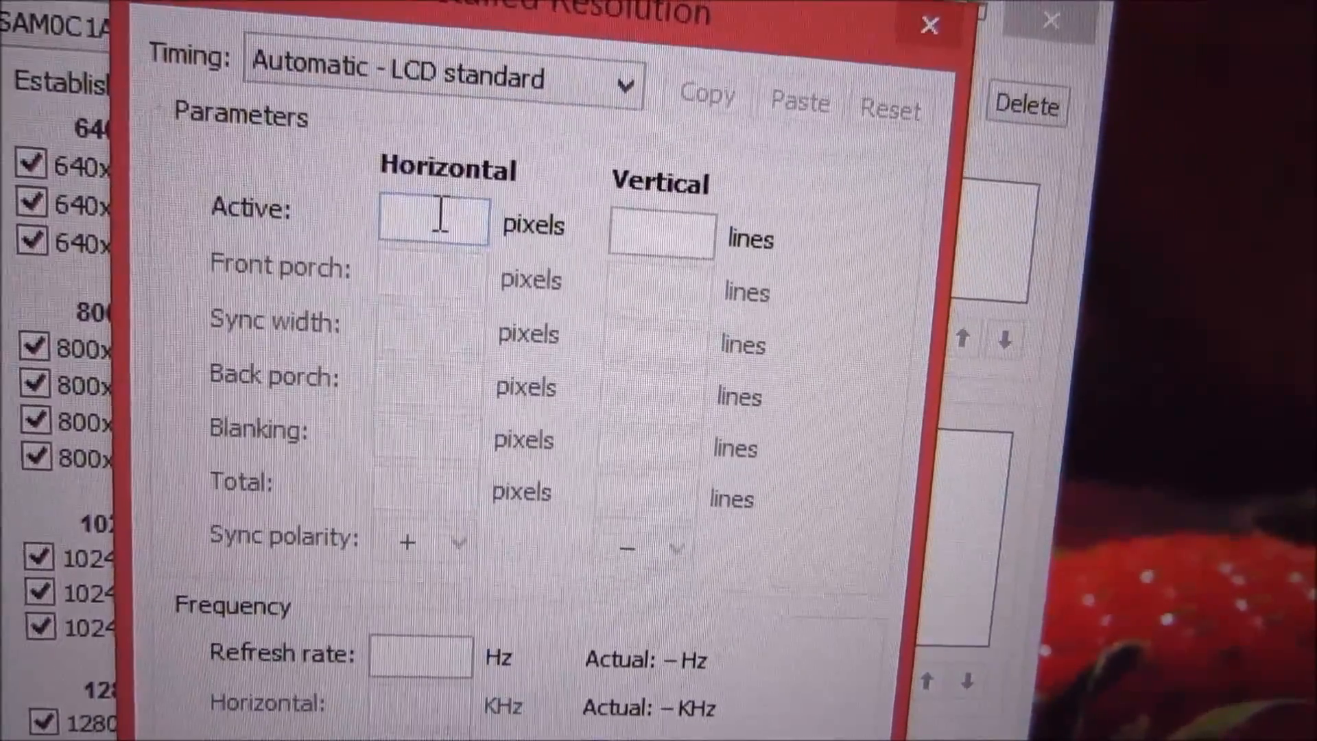
text(1920)
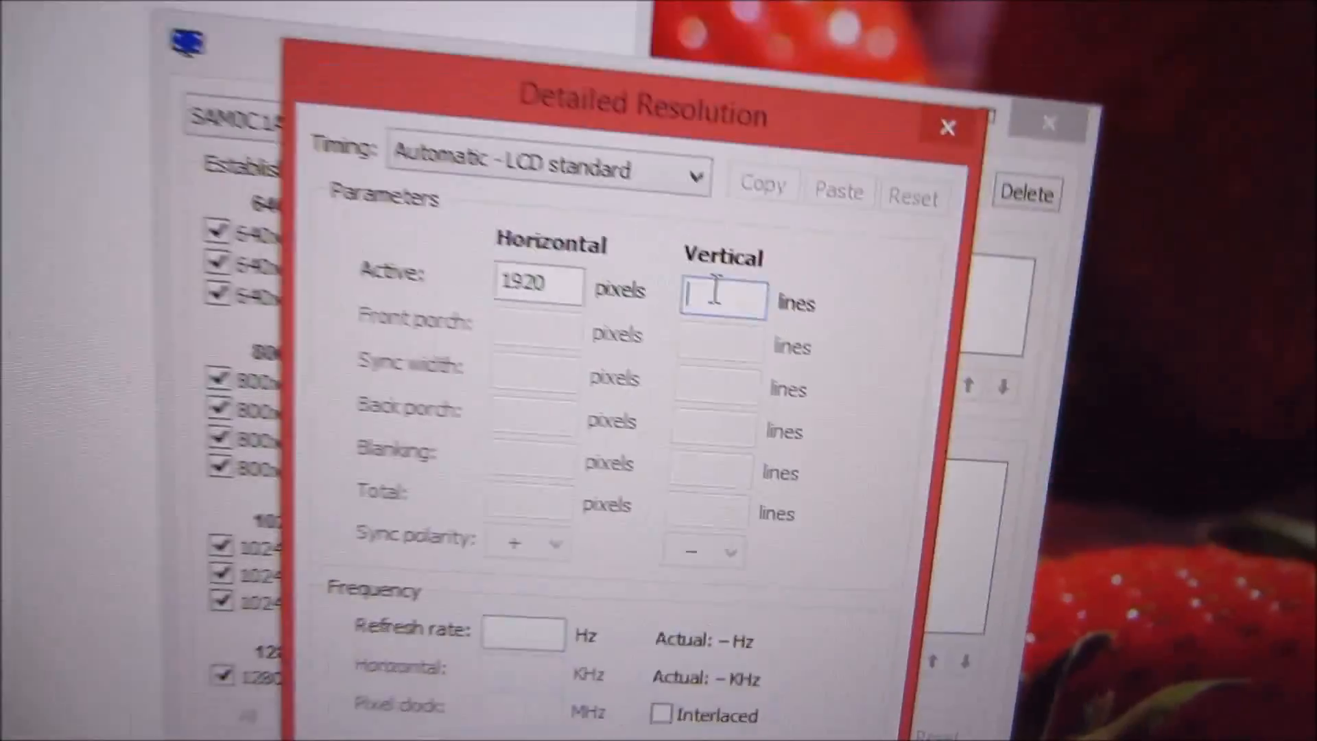
text(1080)
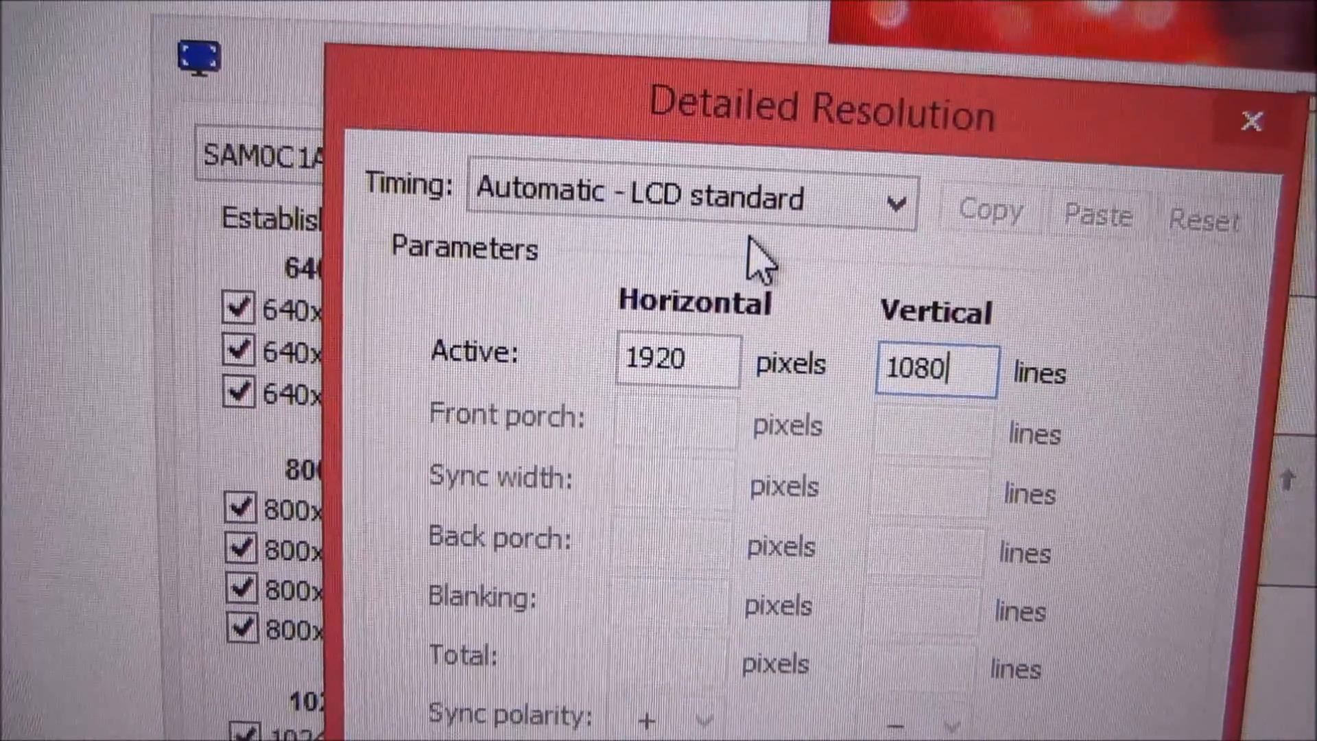
scroll(down, 3)
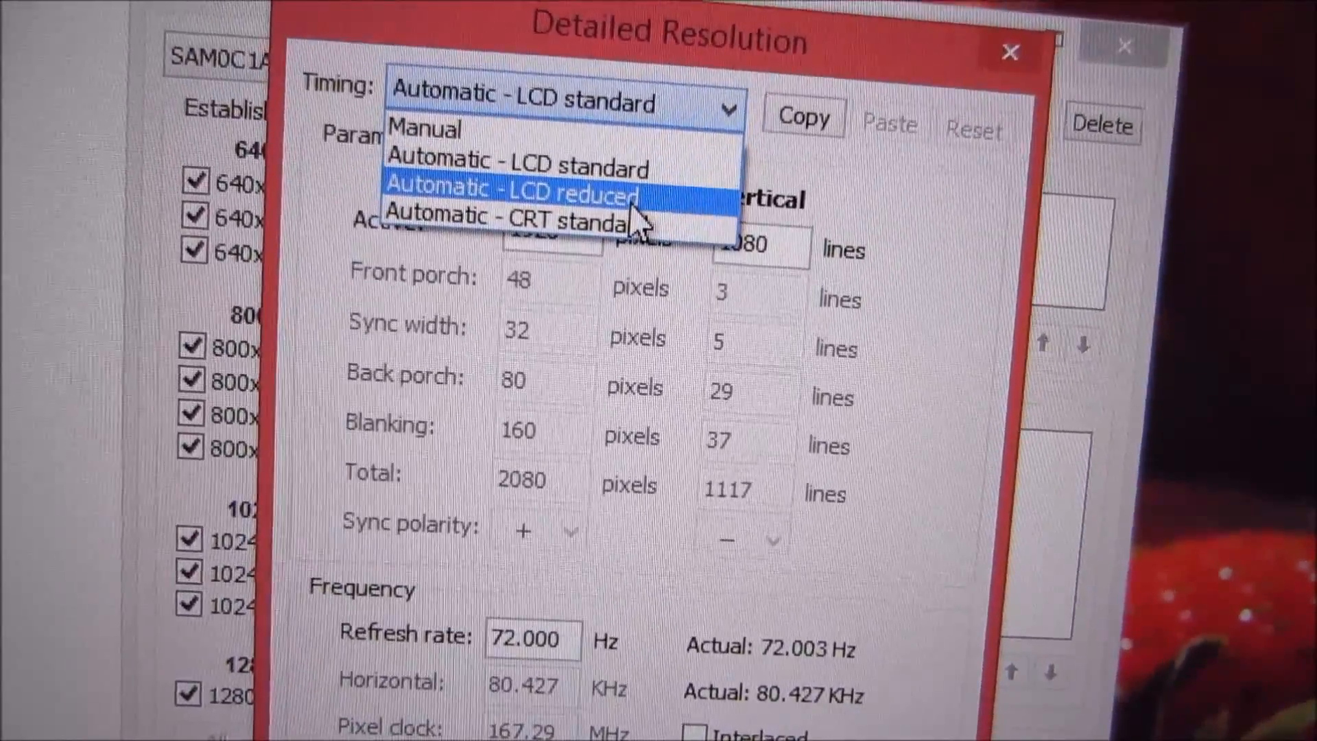
Step: Switch the timing to Automatic - LCD reduced, giving a 160.54 MHz pixel clock
click(509, 188)
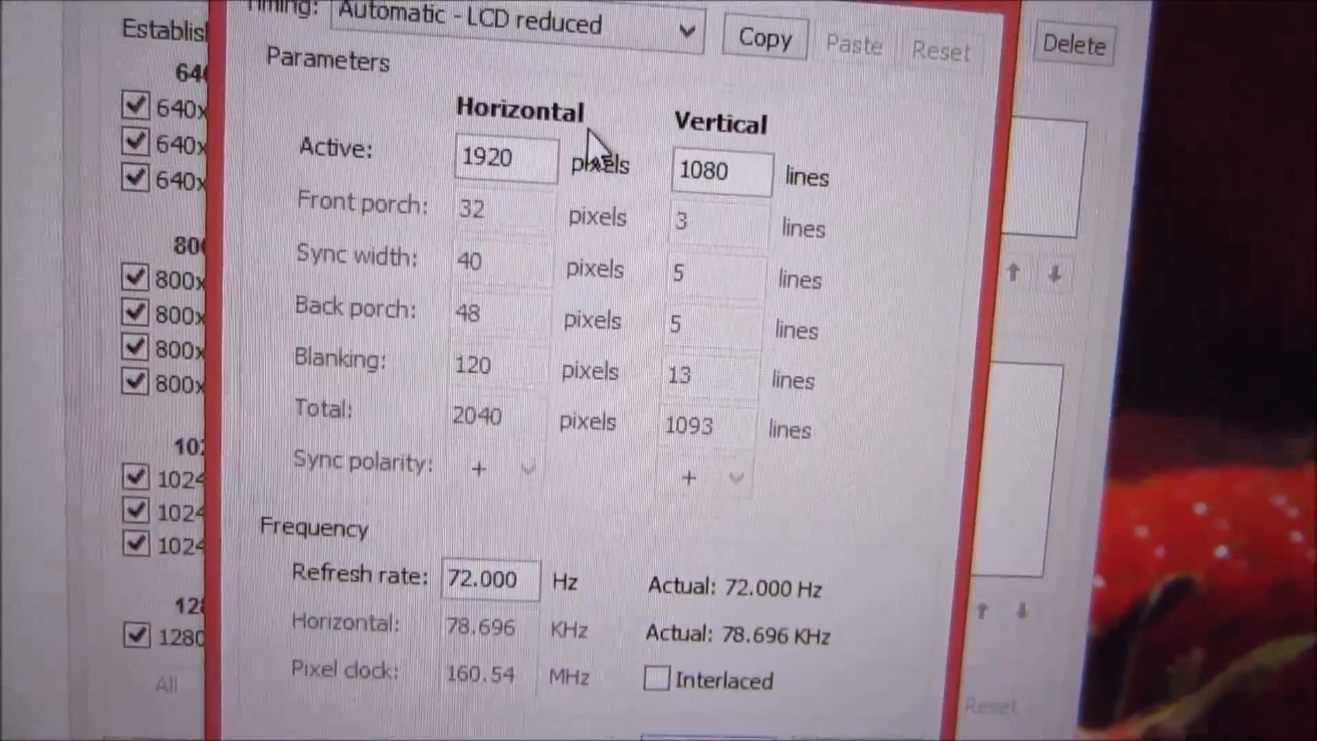
scroll(down, 3)
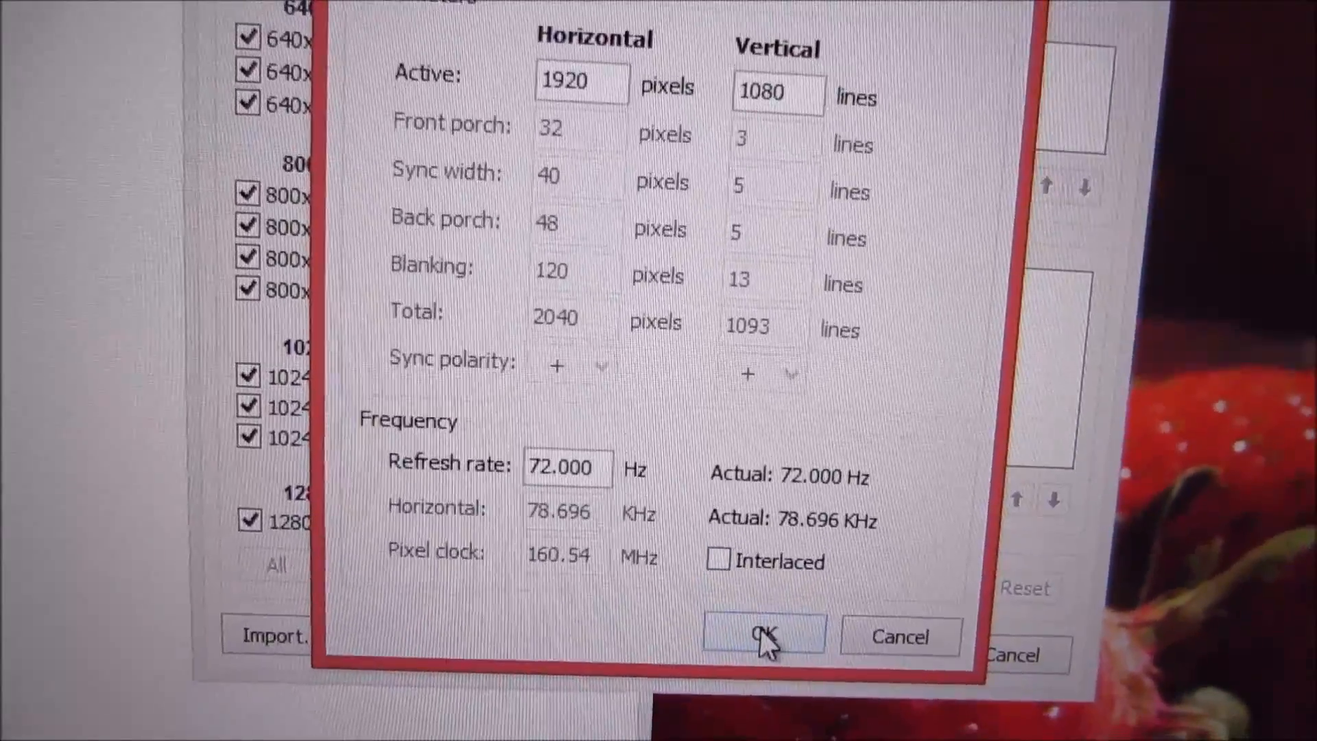
Step: Confirm the 1920 × 1080 @ 72 Hz entry and move it to the top of the list
click(763, 634)
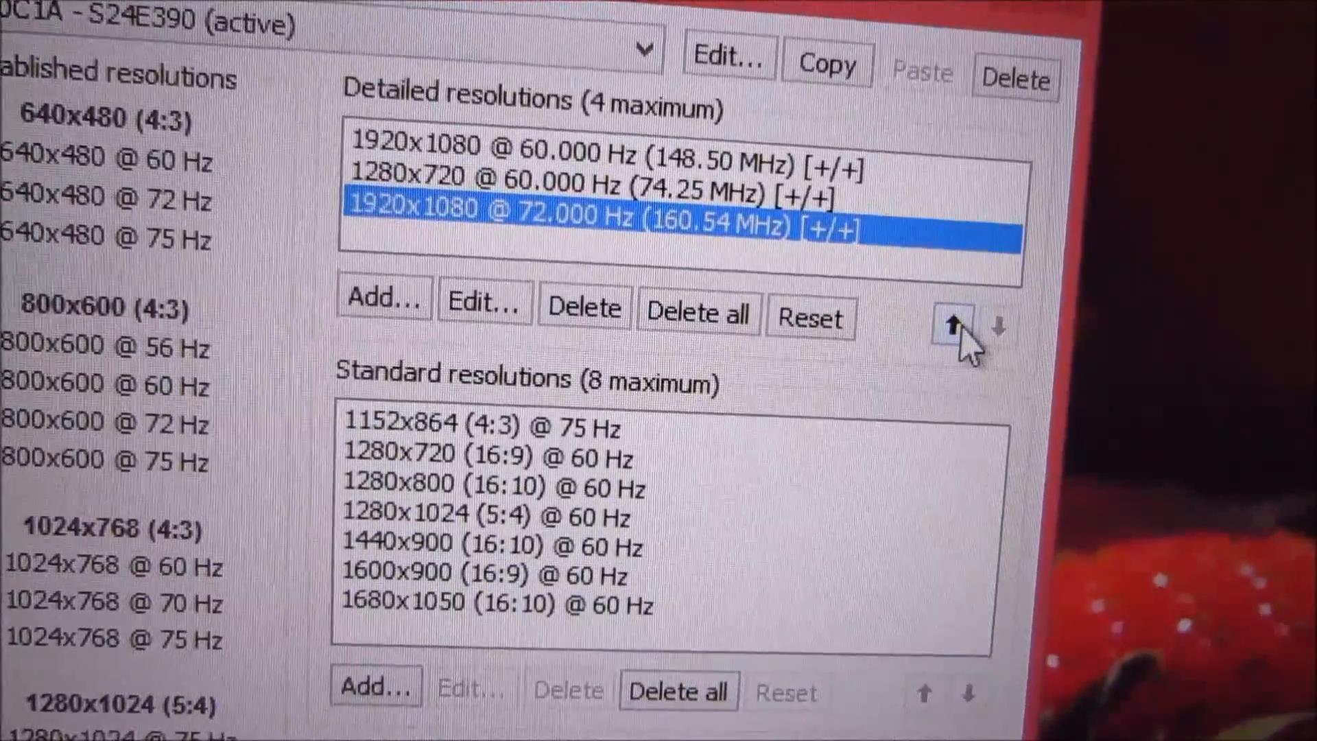
click(953, 328)
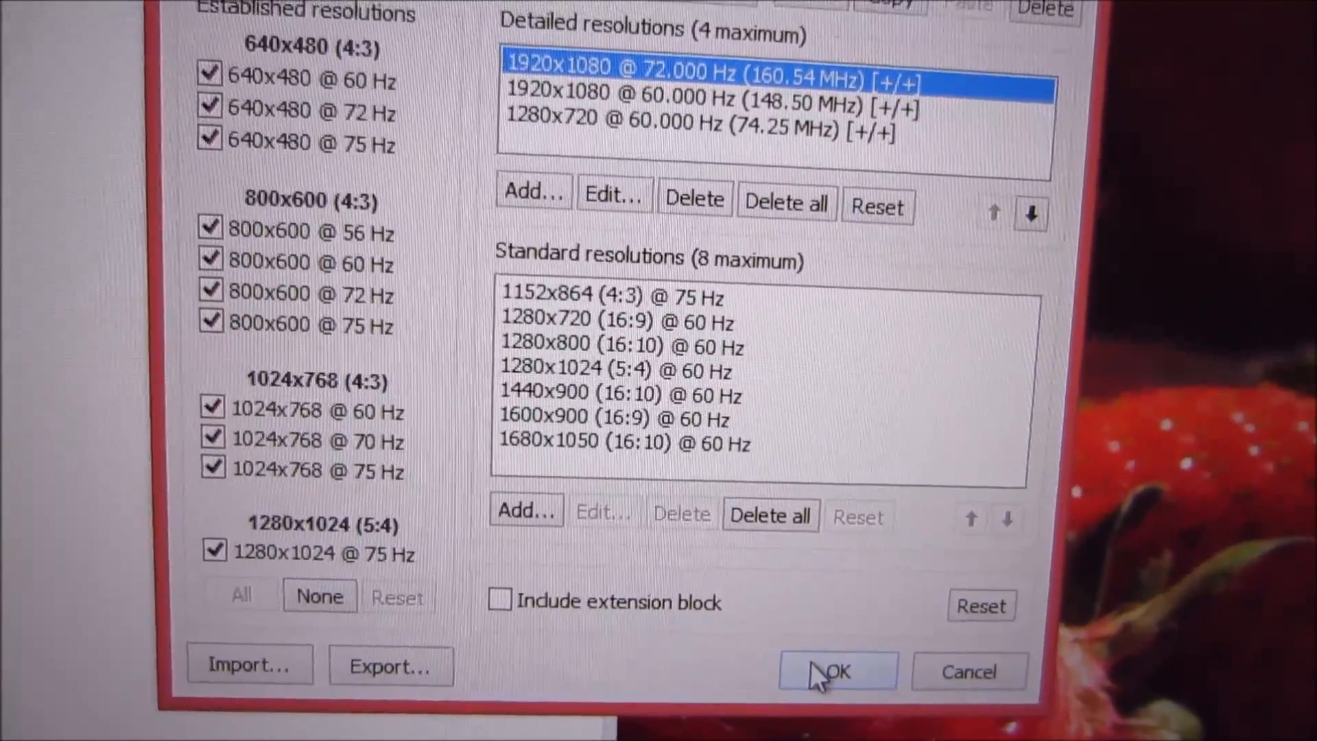
Step: Save the resolution list and close CRU
click(835, 670)
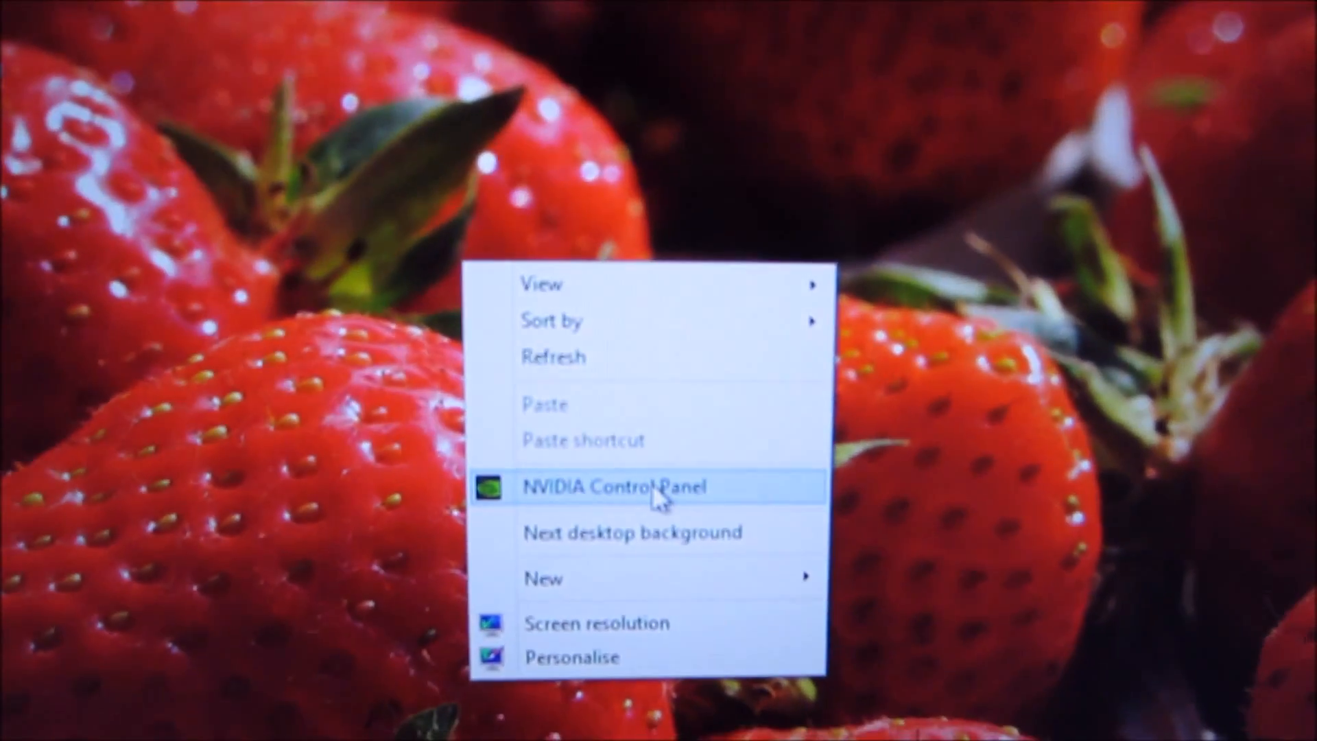
Step: Open NVIDIA Control Panel's Change resolution page with 1920 × 1080 selected
click(616, 486)
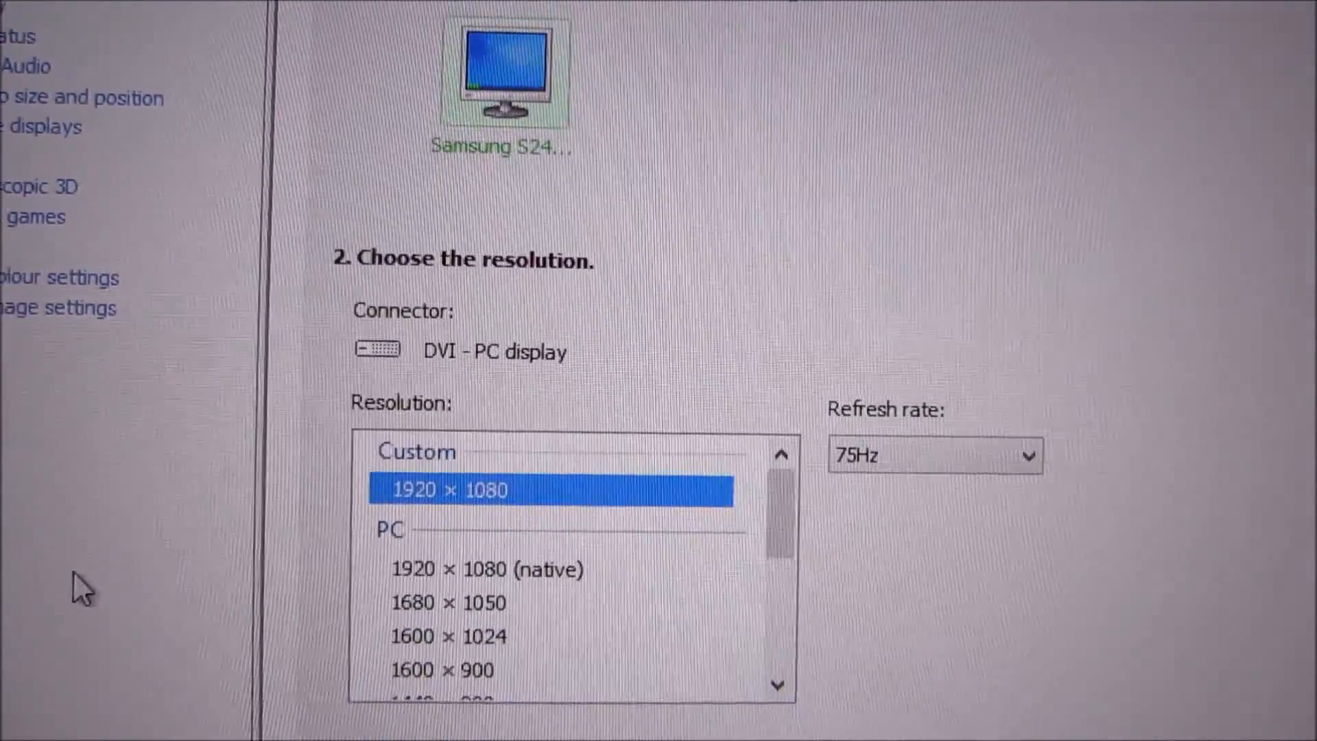
scroll(up, 3)
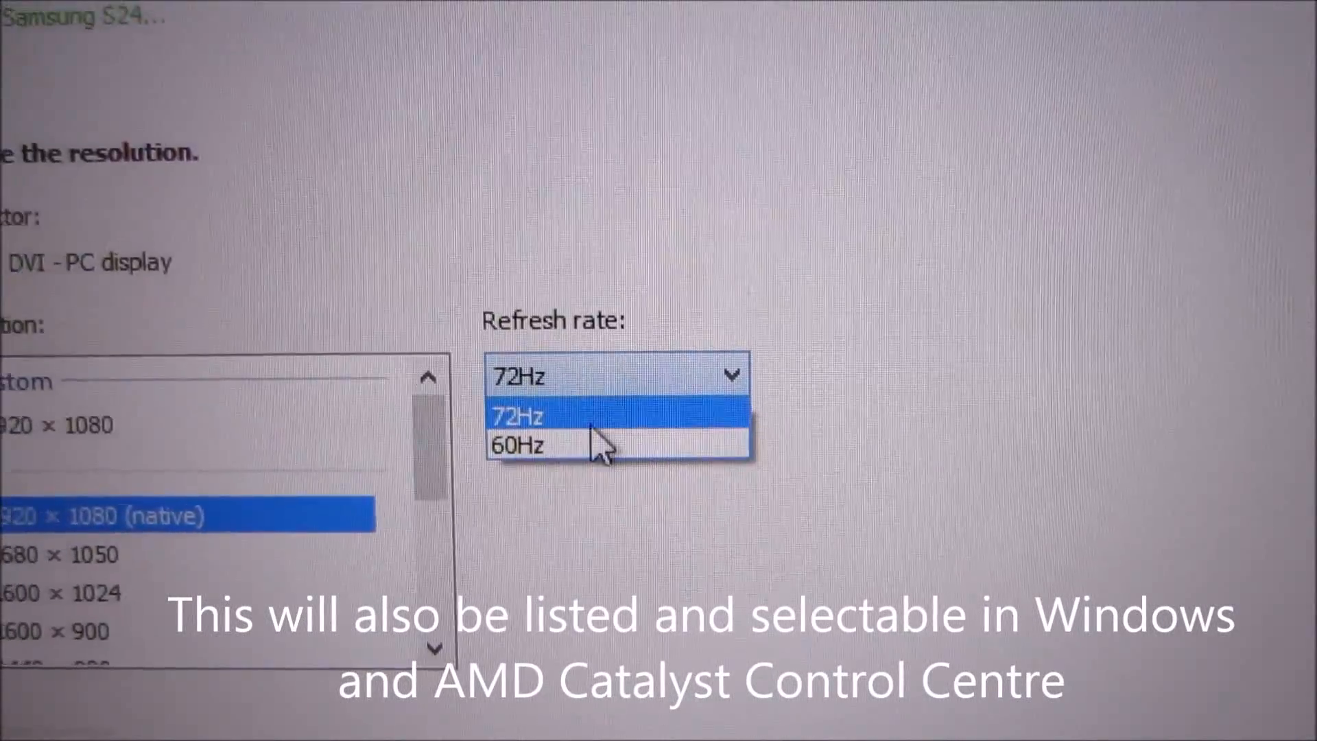
Step: Apply the 72Hz refresh rate at 1920 × 1080 and keep the change
click(517, 415)
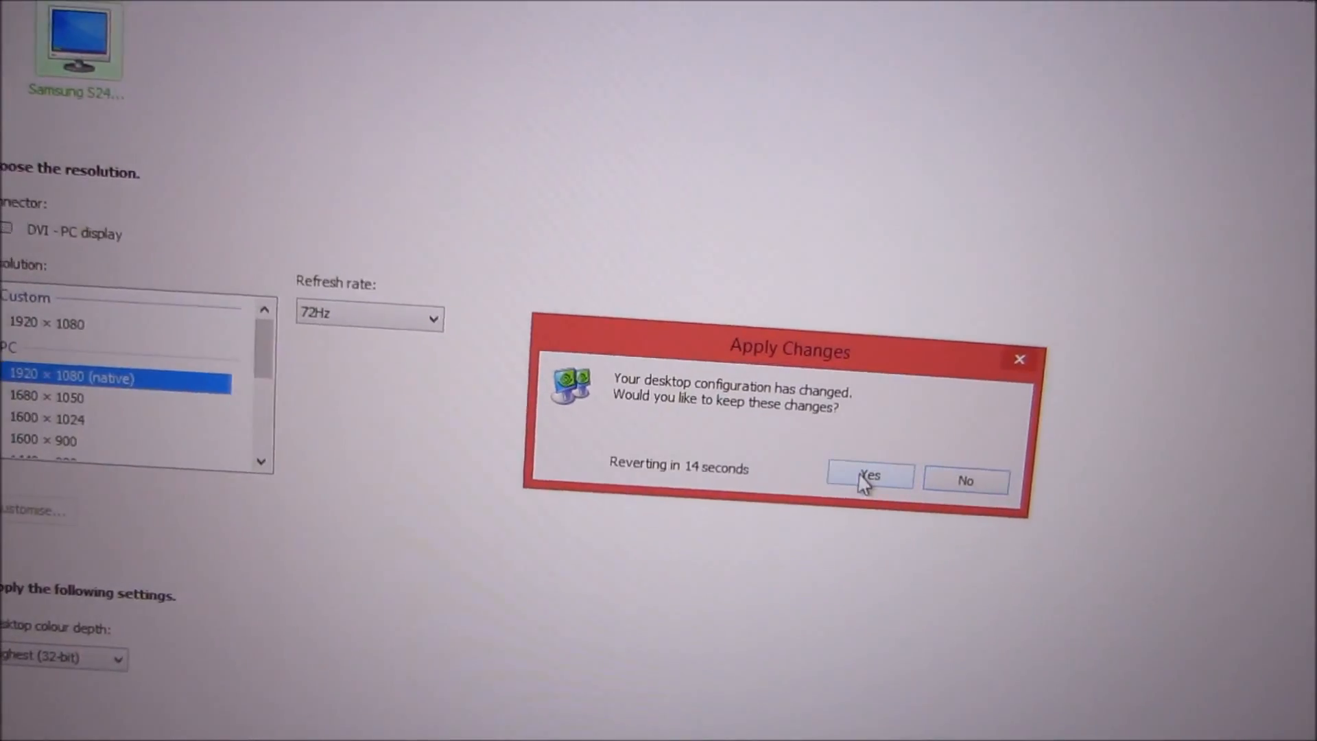
click(869, 479)
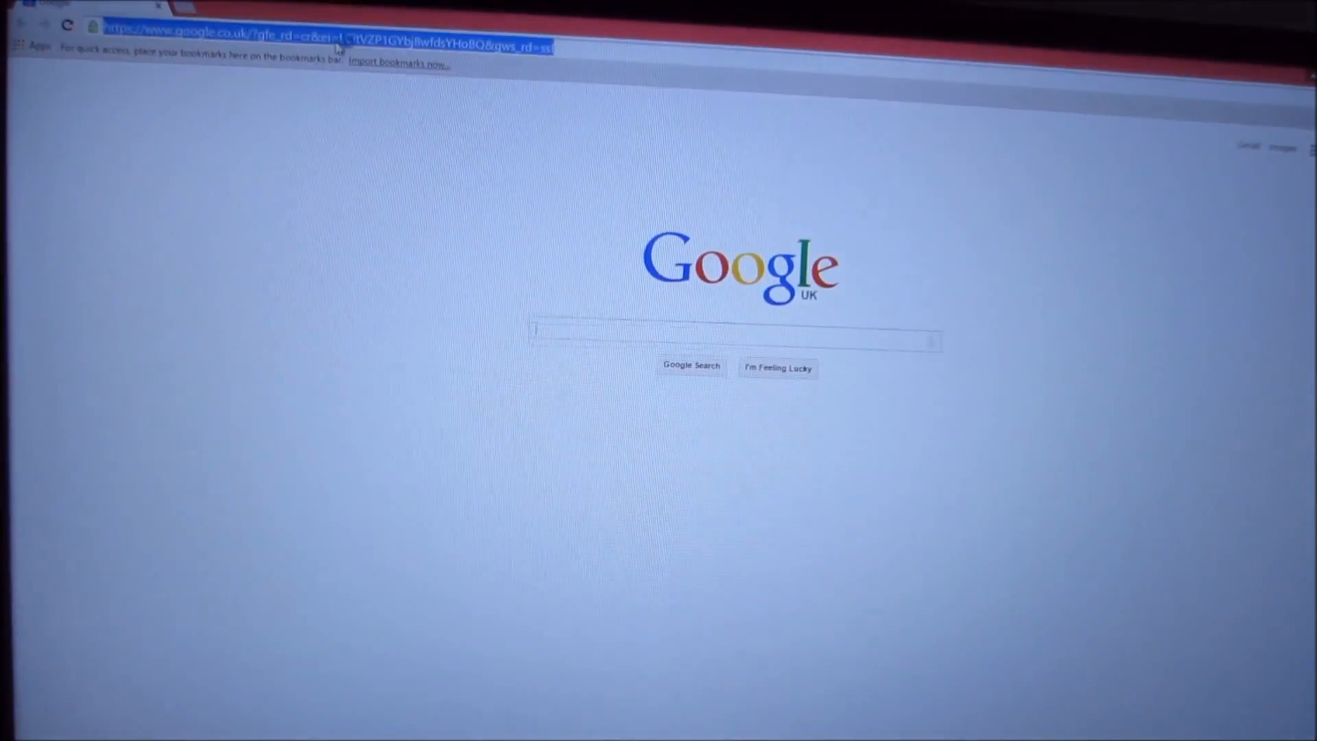
Step: Go to testufo.com in Chrome
text(testufo.com)
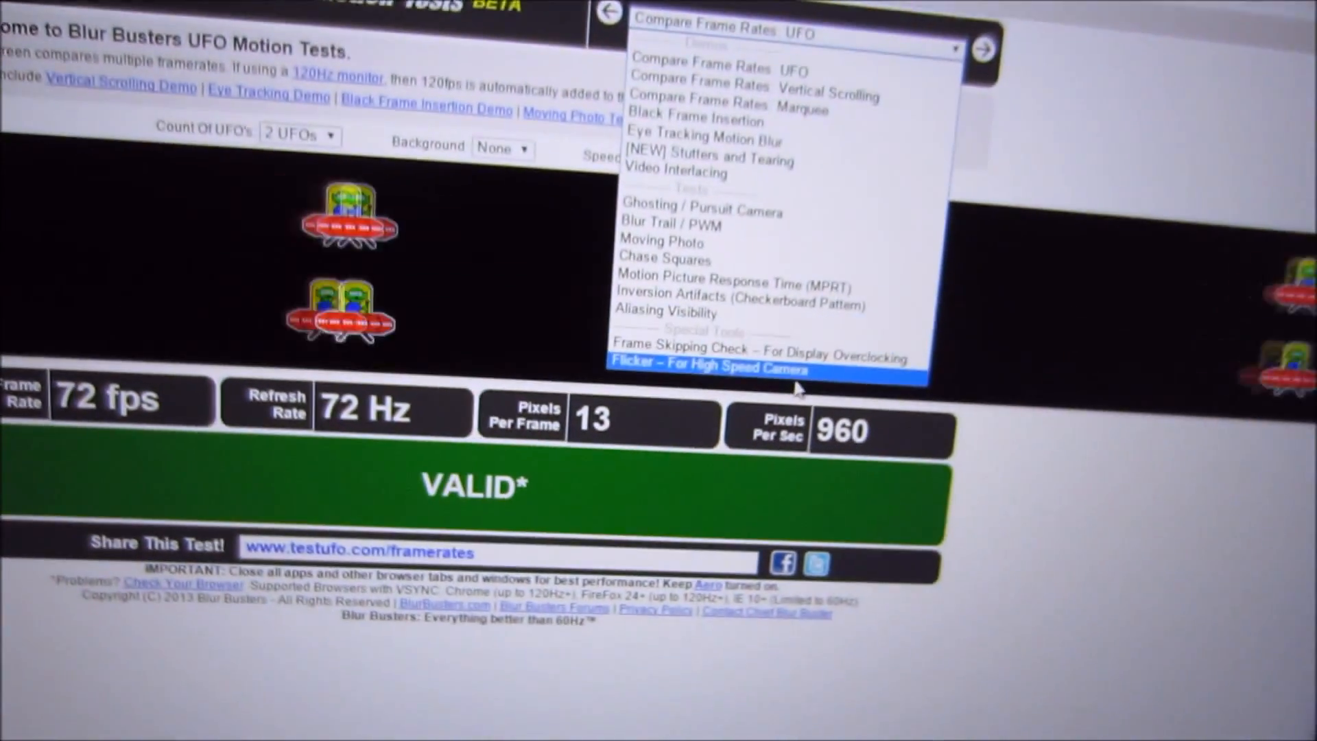
Step: Run the Frame Skipping Check and scroll to its 72 fps, 72 Hz VALID results
click(755, 347)
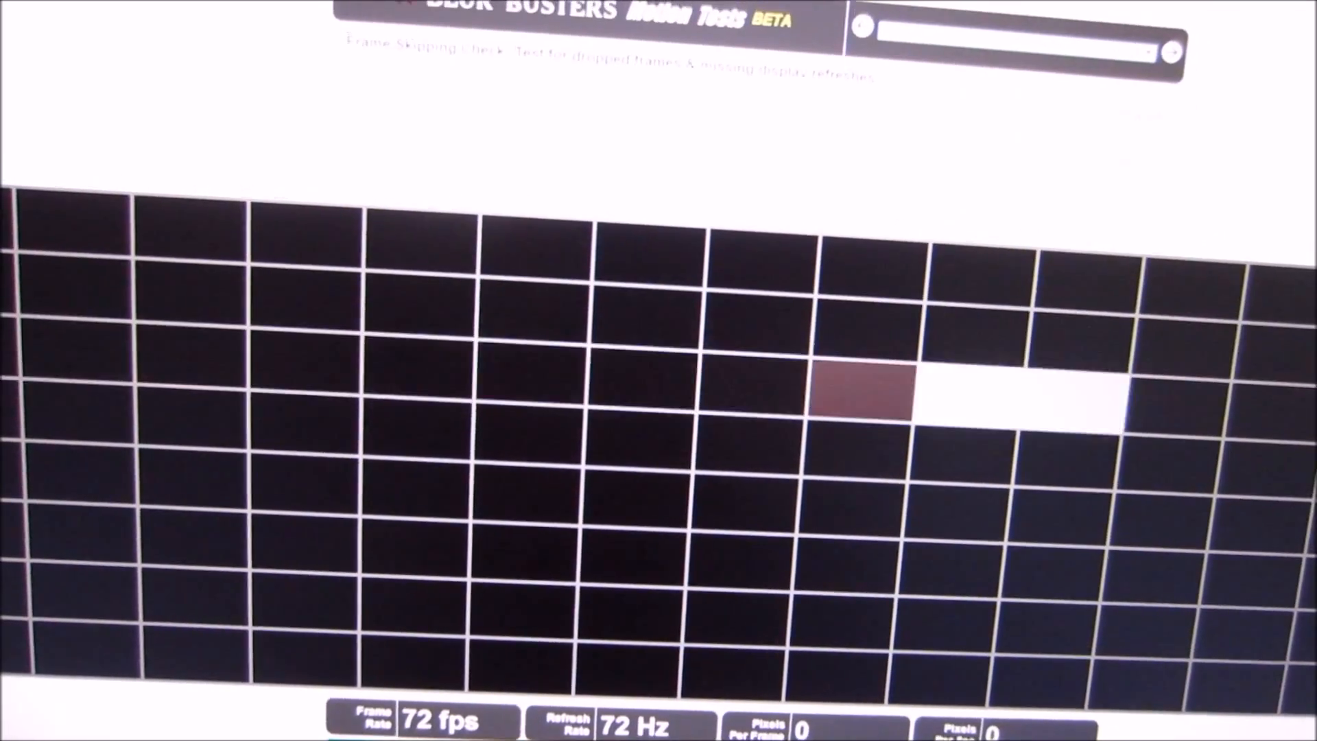
scroll(up, 3)
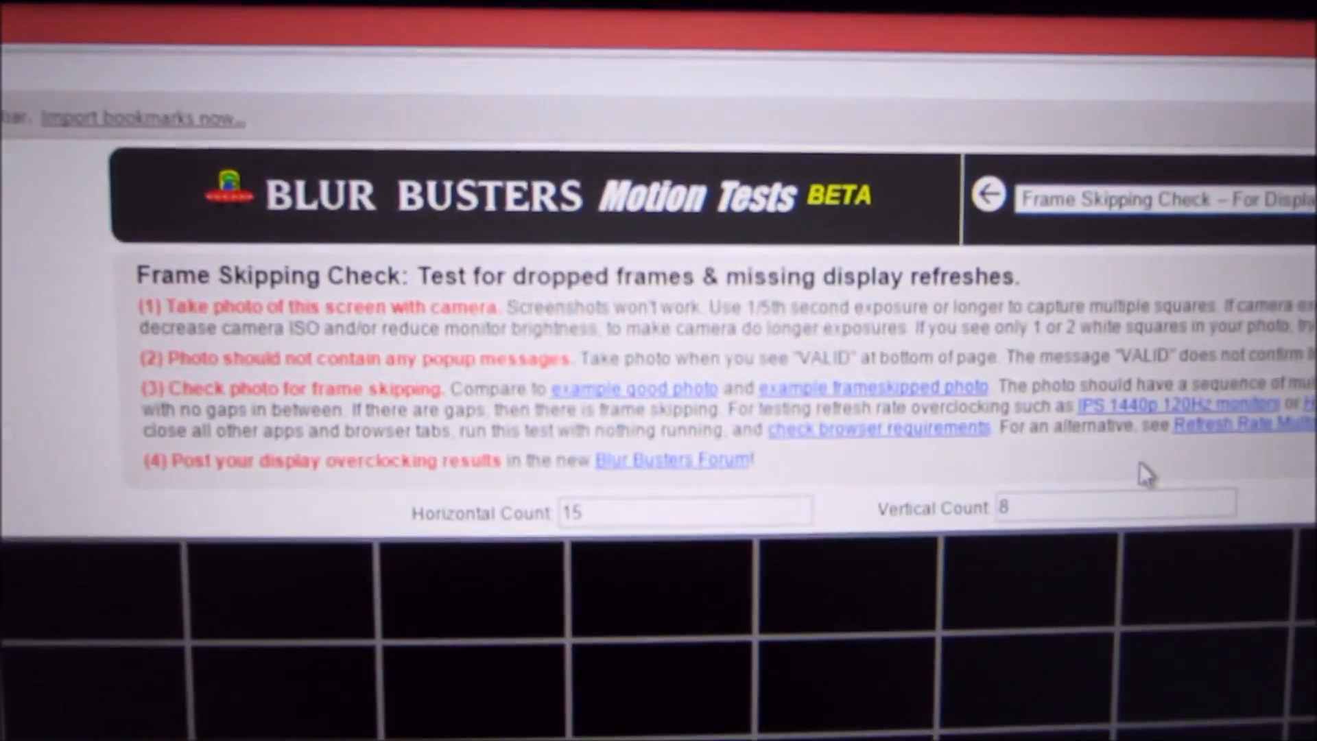
scroll(down, 3)
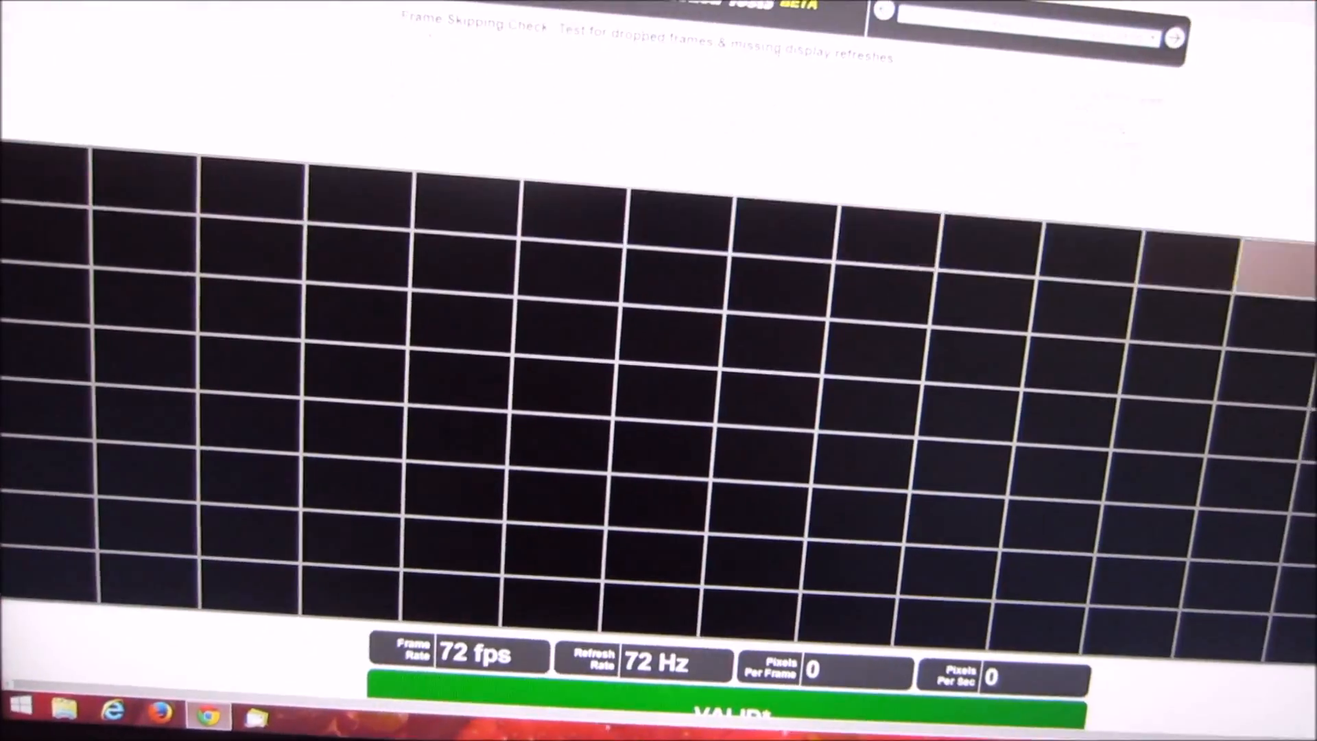
scroll(up, 3)
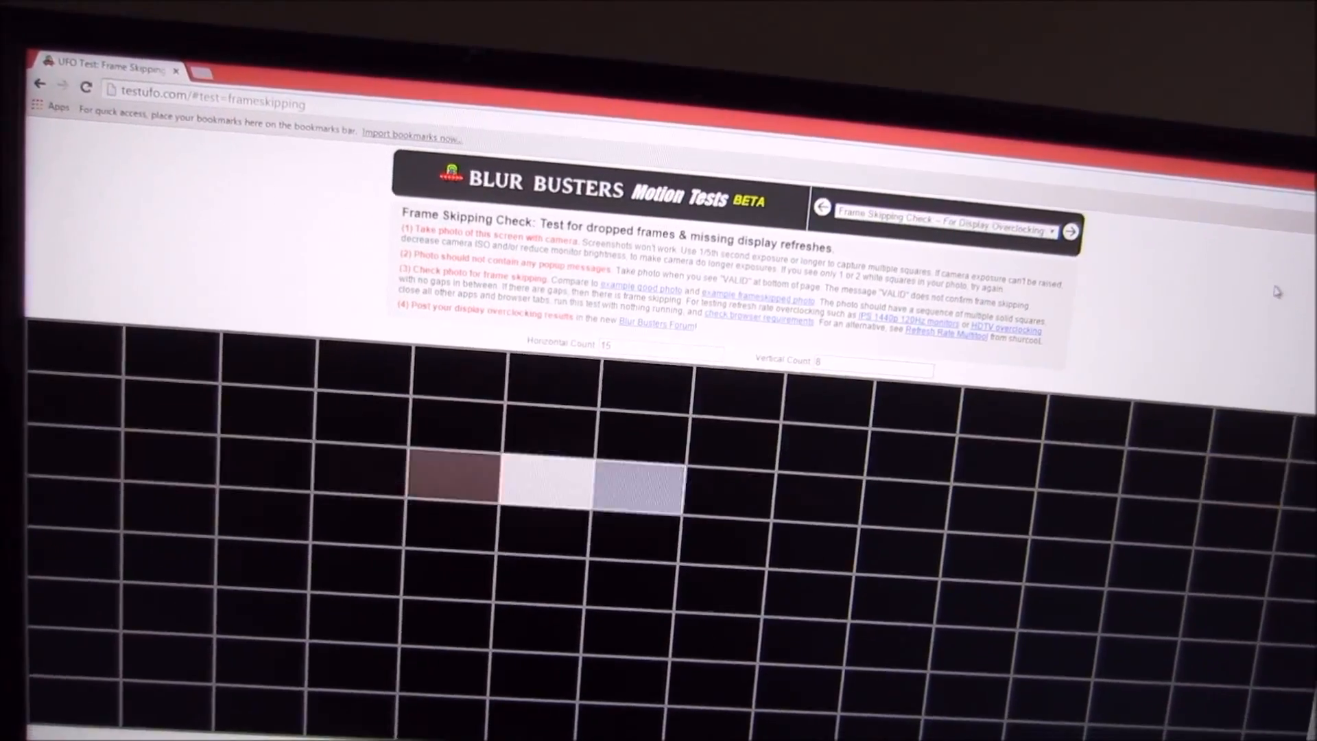
scroll(down, 3)
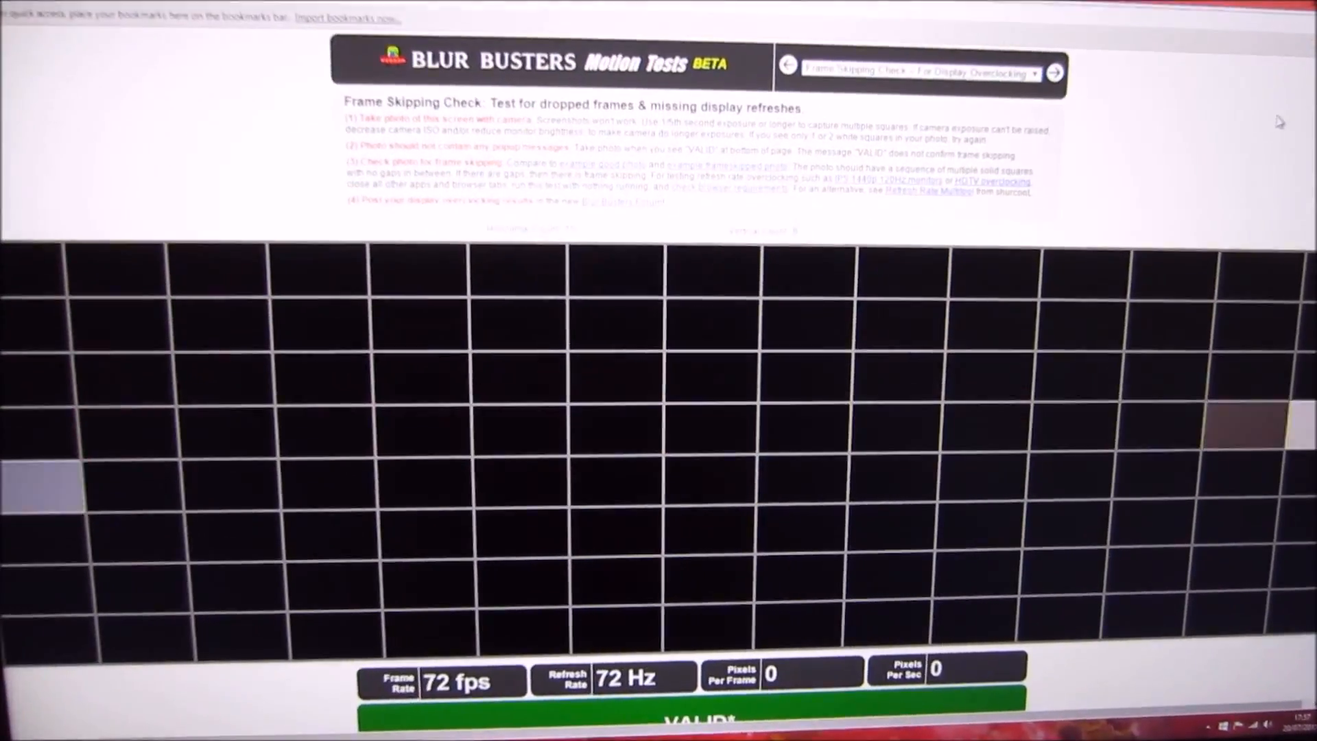